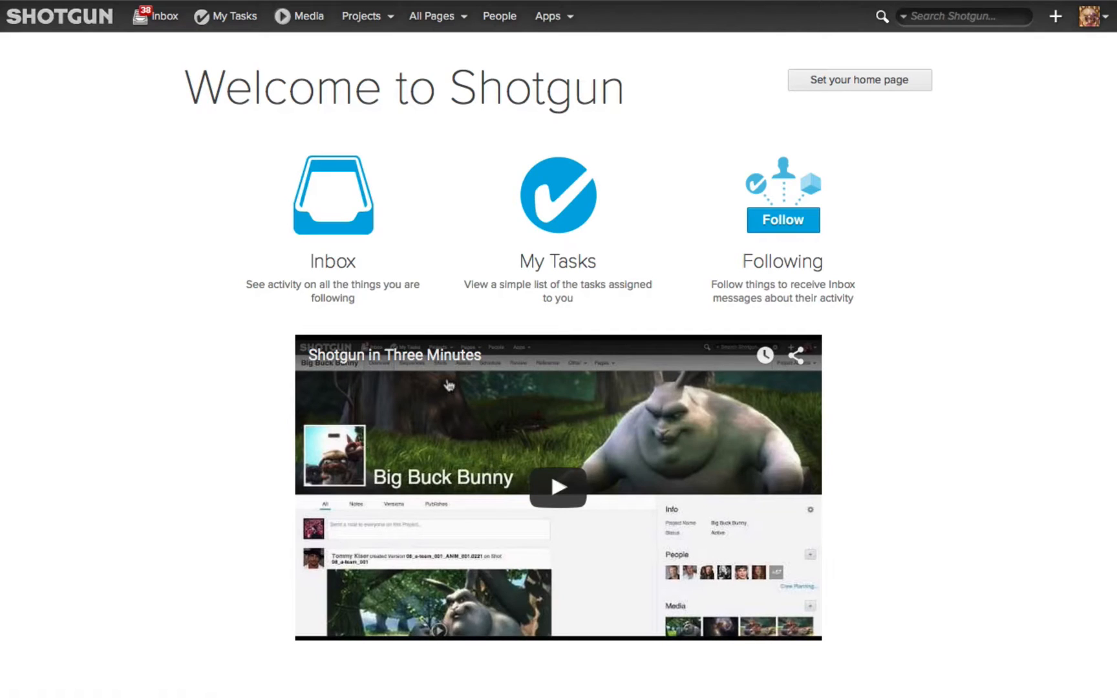
# Go to the Big Buck Bunny project's Shots page from the Projects menu
pyautogui.click(363, 15)
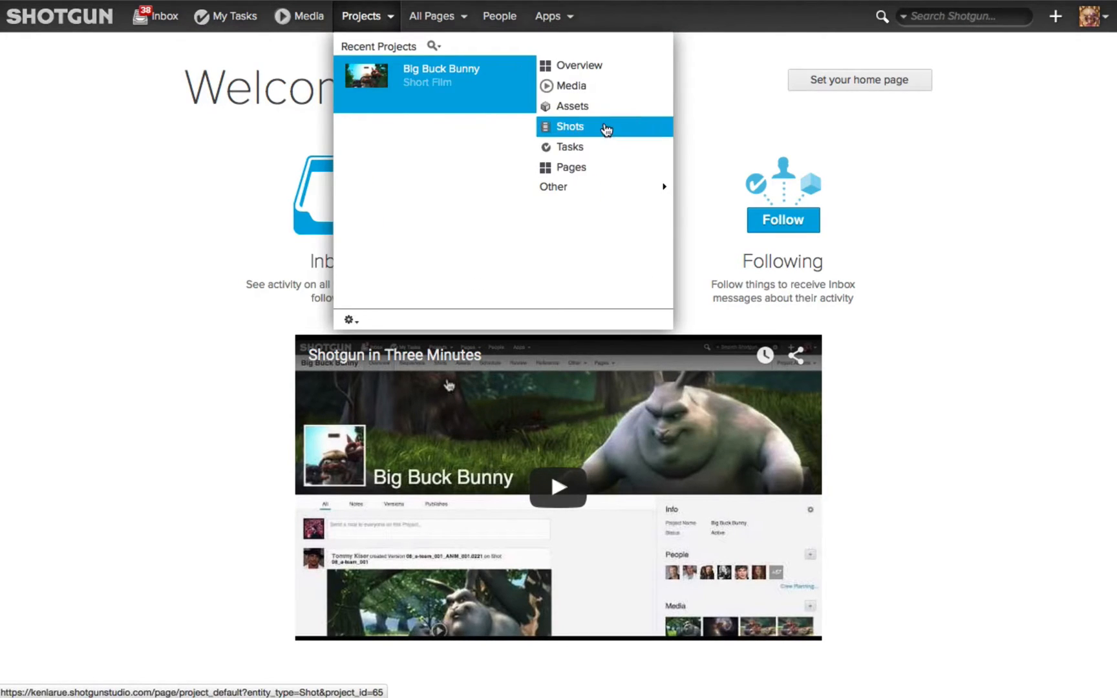
pyautogui.click(570, 126)
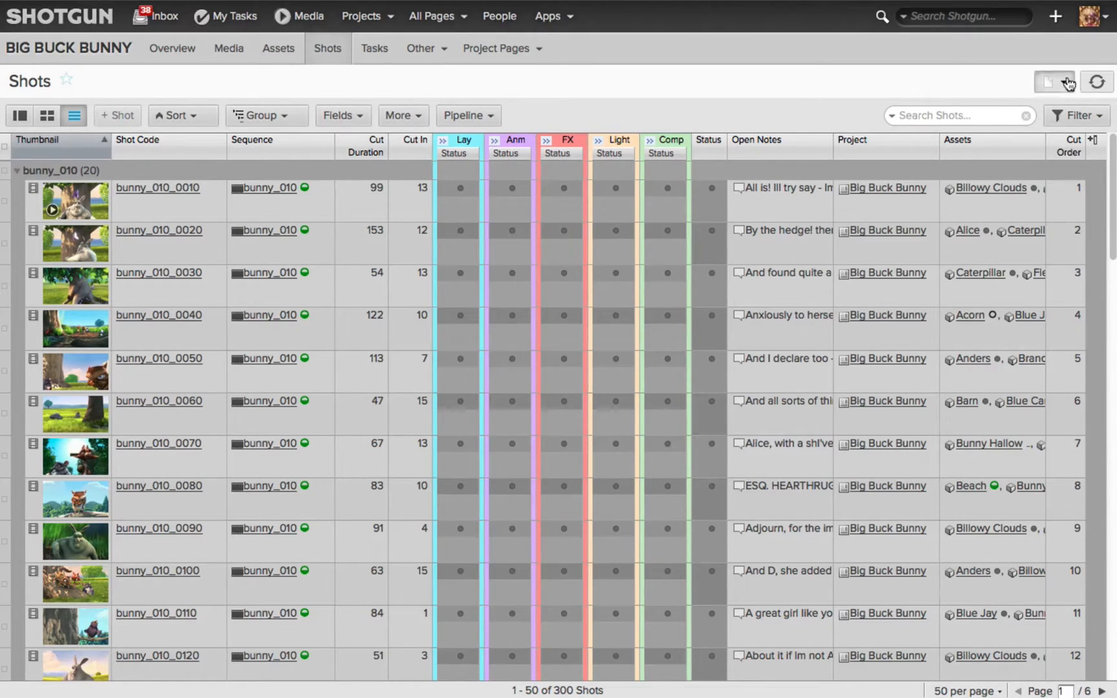
# Save the Shots page as a new private page named 'Kens-Shots'
pyautogui.click(1063, 82)
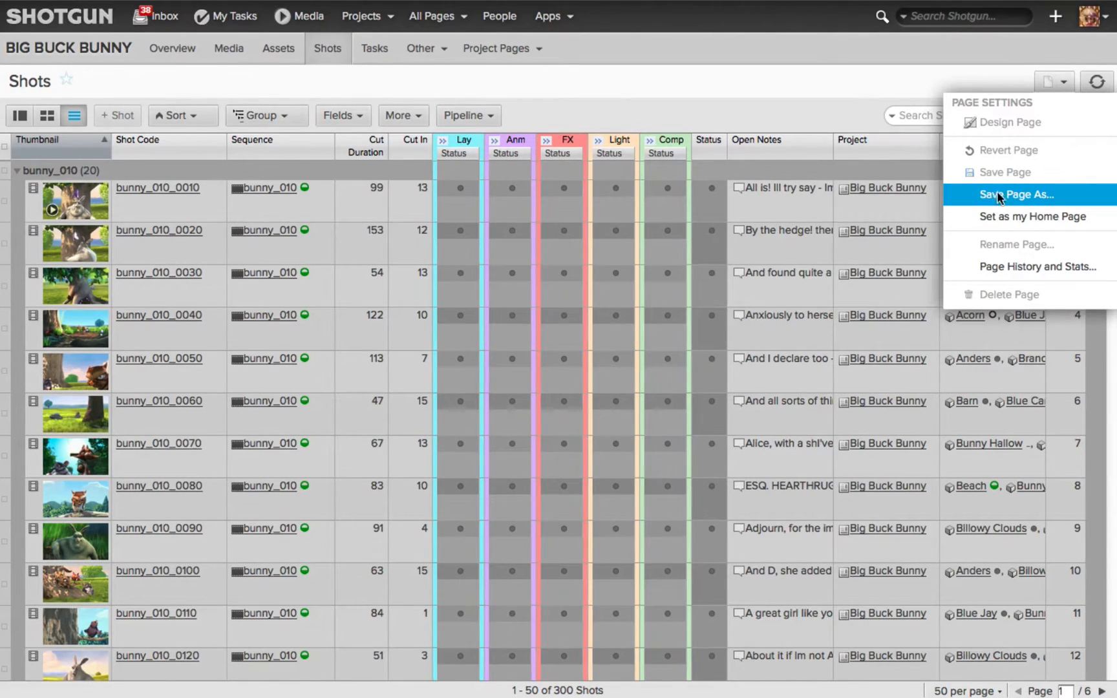
pyautogui.click(1012, 195)
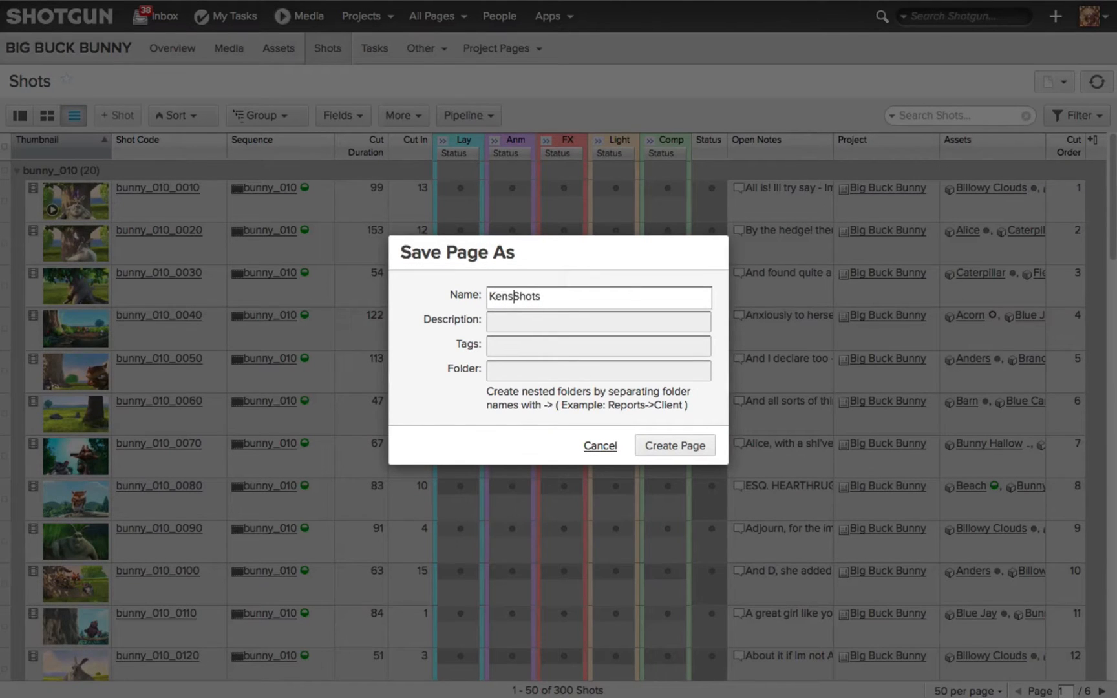
pyautogui.write('-')
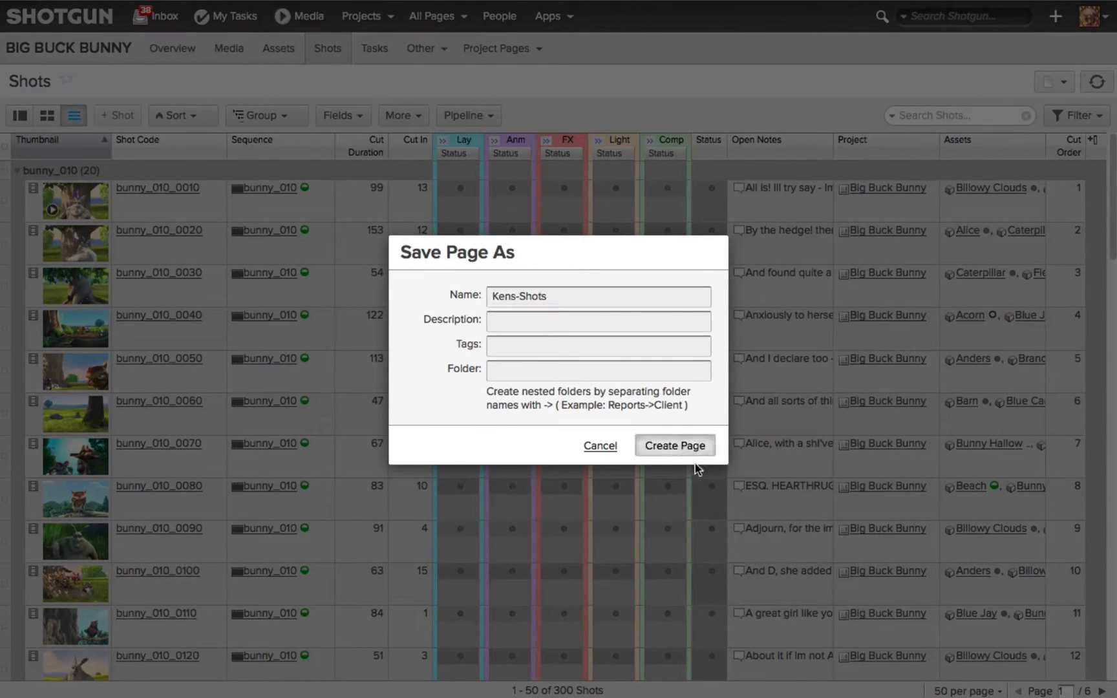
pyautogui.click(675, 446)
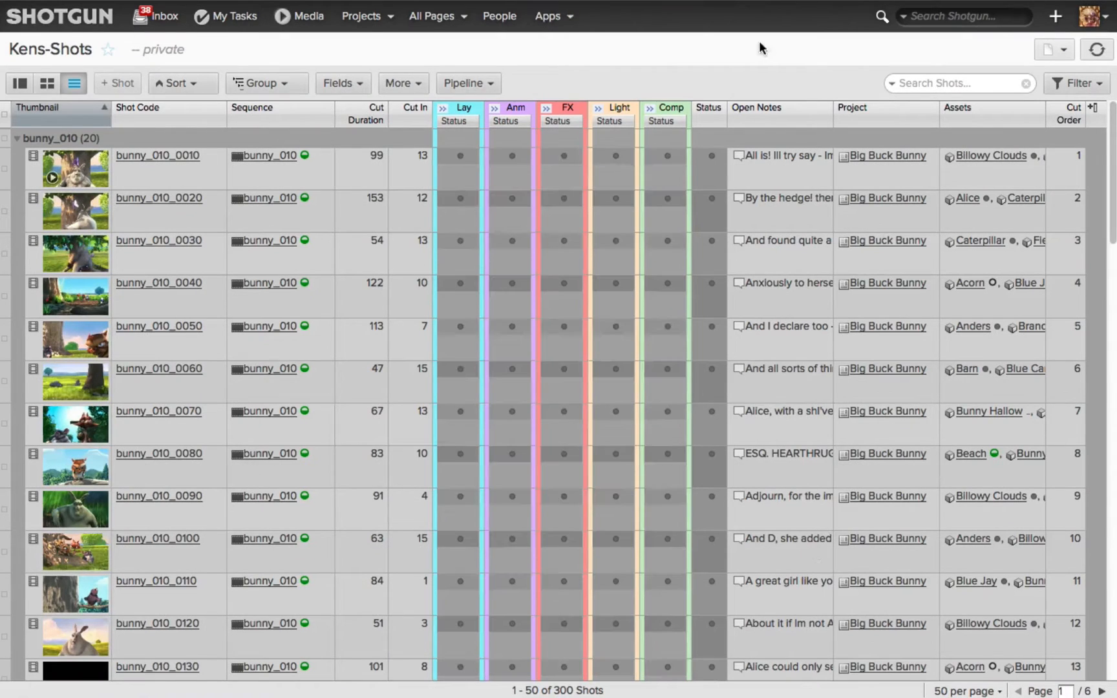
pyautogui.moveTo(35, 55)
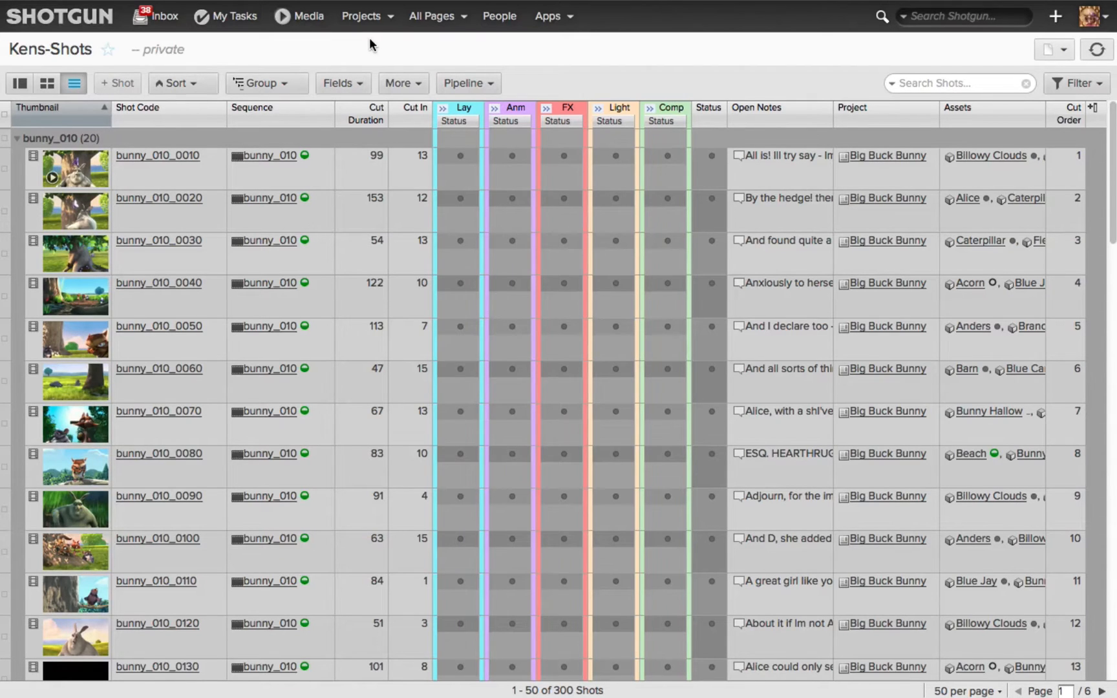
pyautogui.moveTo(464, 105)
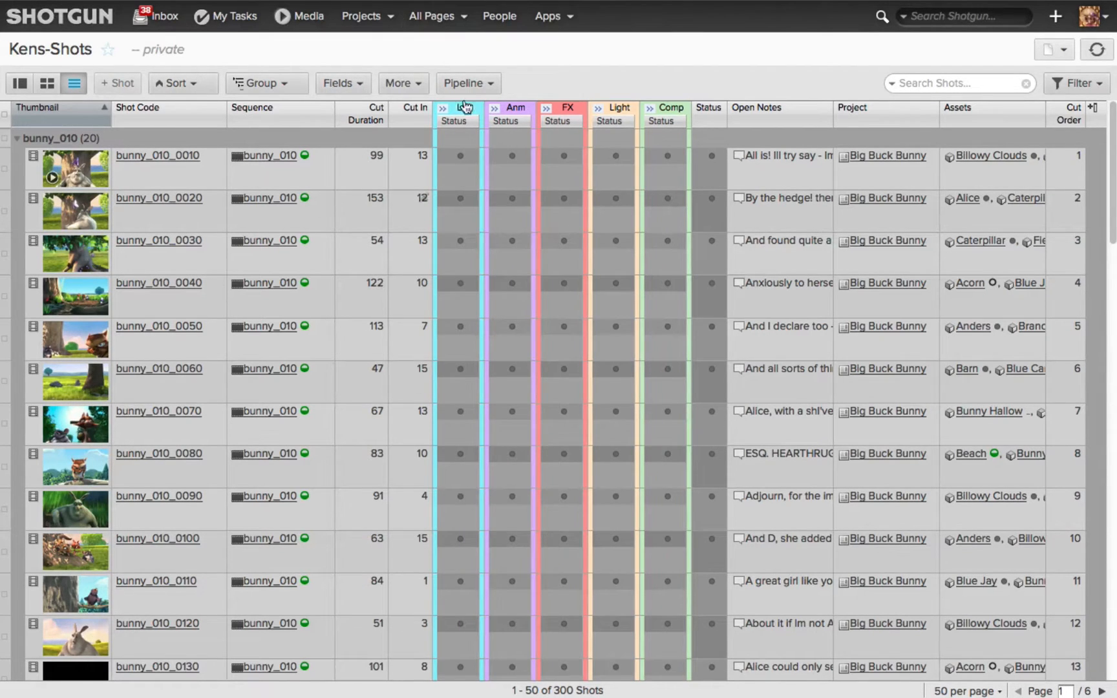
pyautogui.click(439, 16)
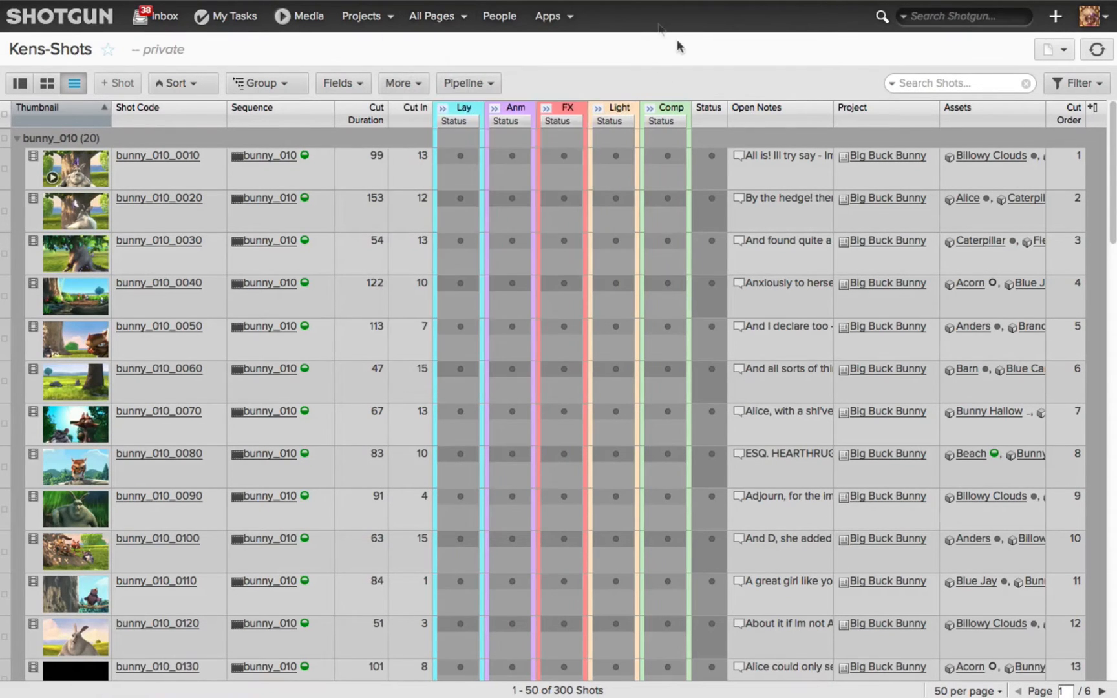
pyautogui.moveTo(514, 496)
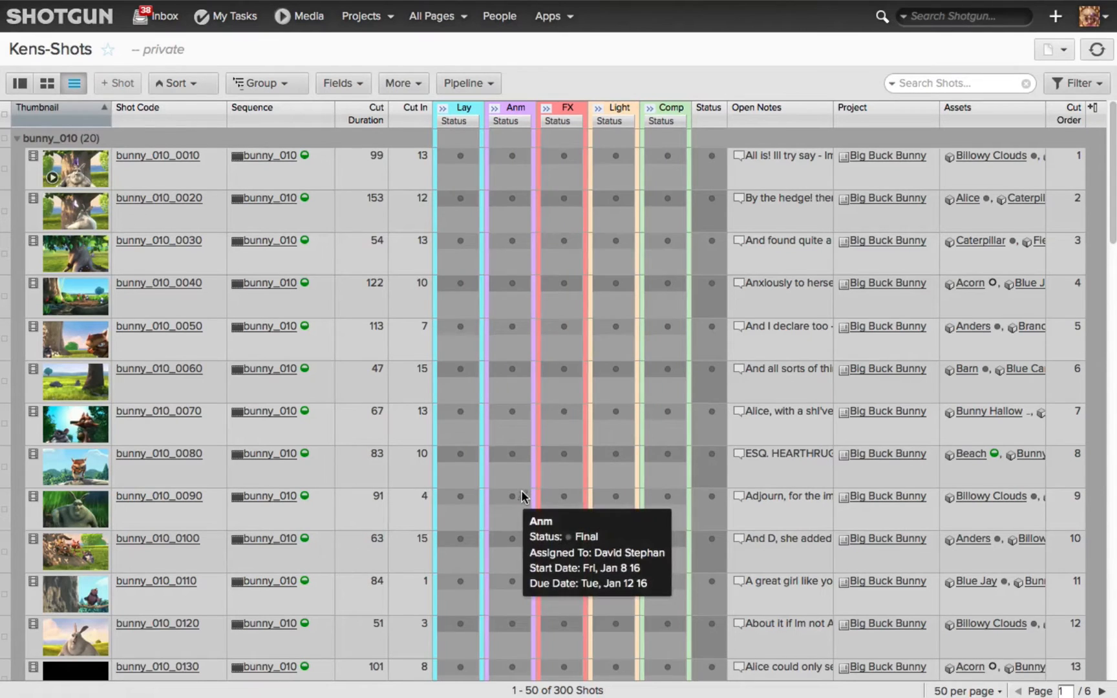
pyautogui.moveTo(692, 53)
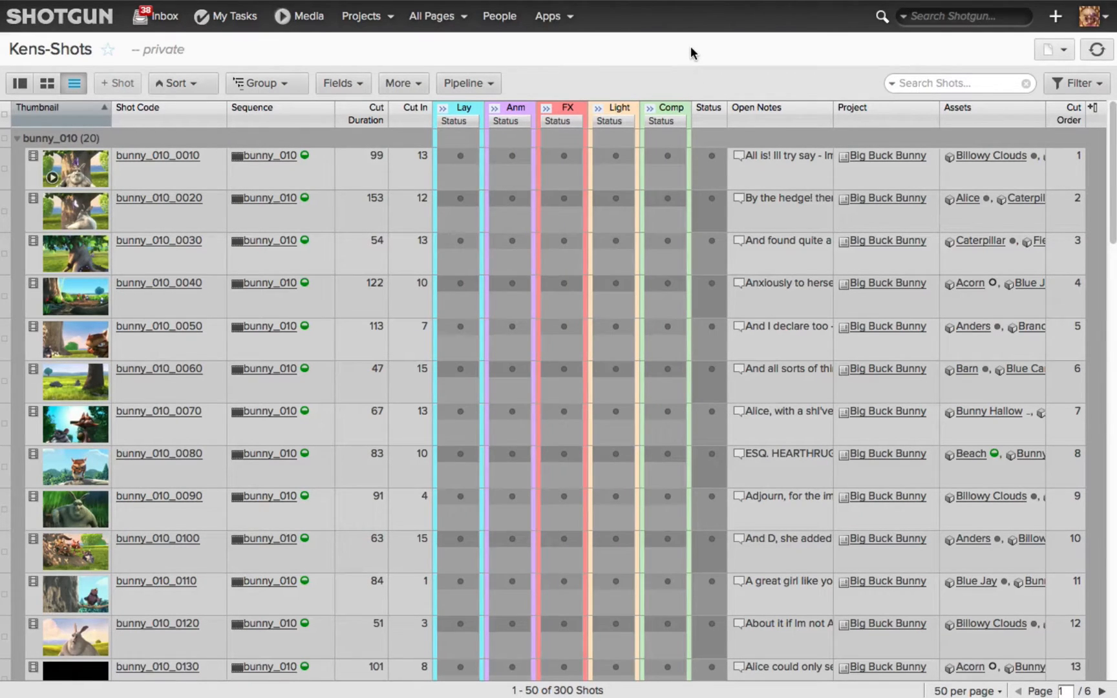
pyautogui.moveTo(335, 269)
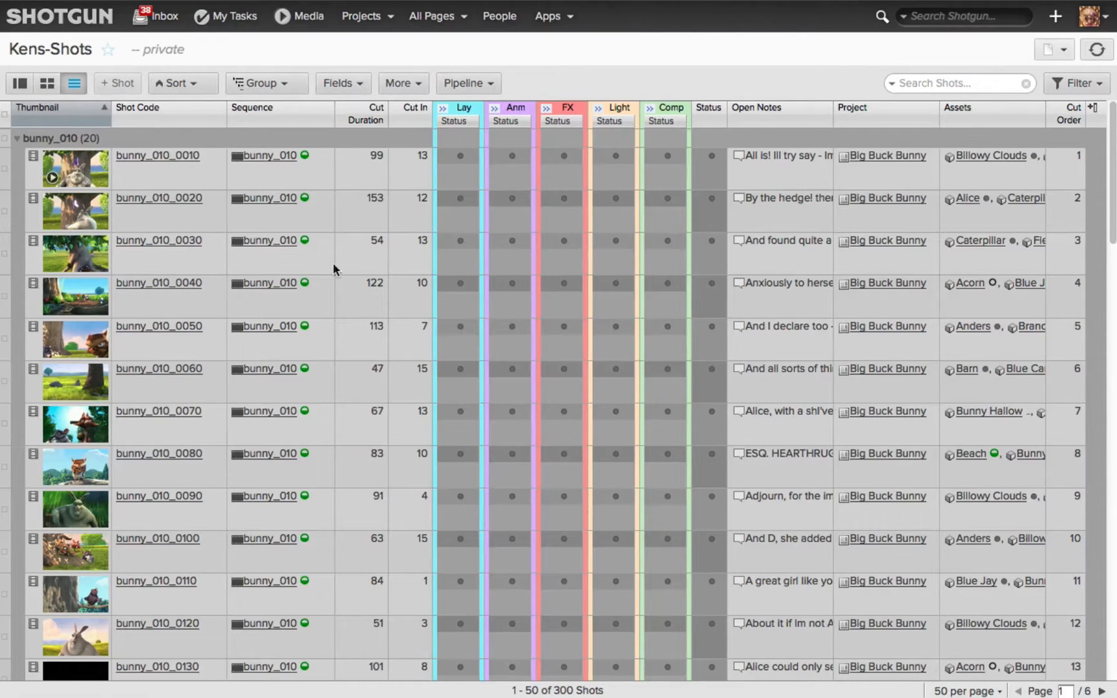
pyautogui.moveTo(552, 518)
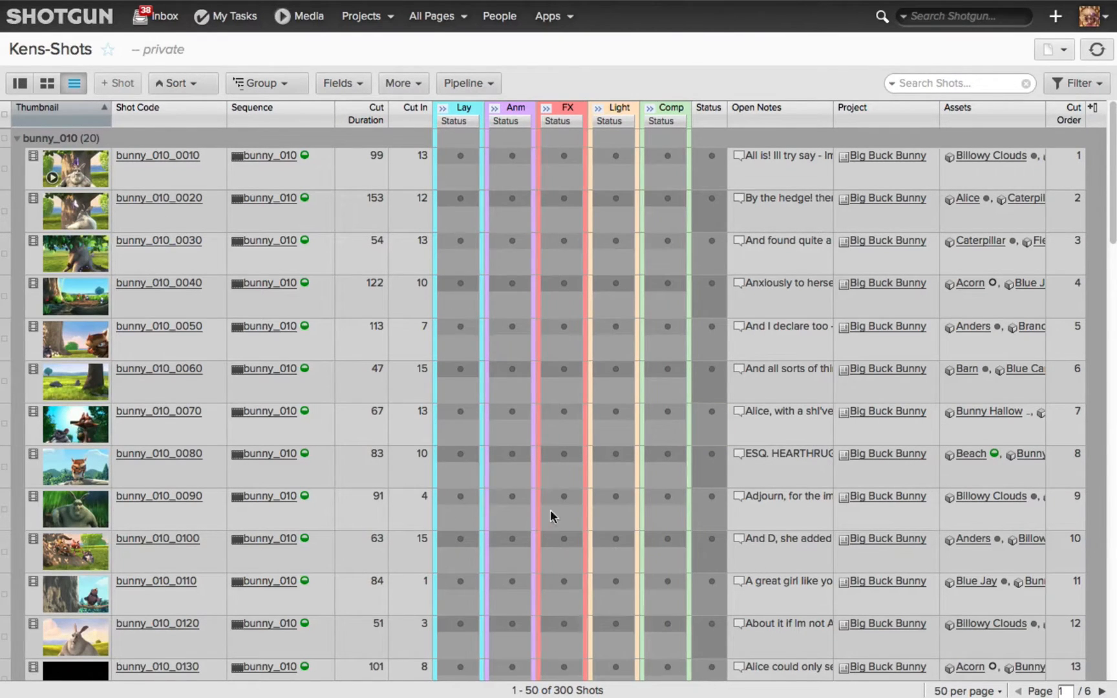
pyautogui.moveTo(883, 113)
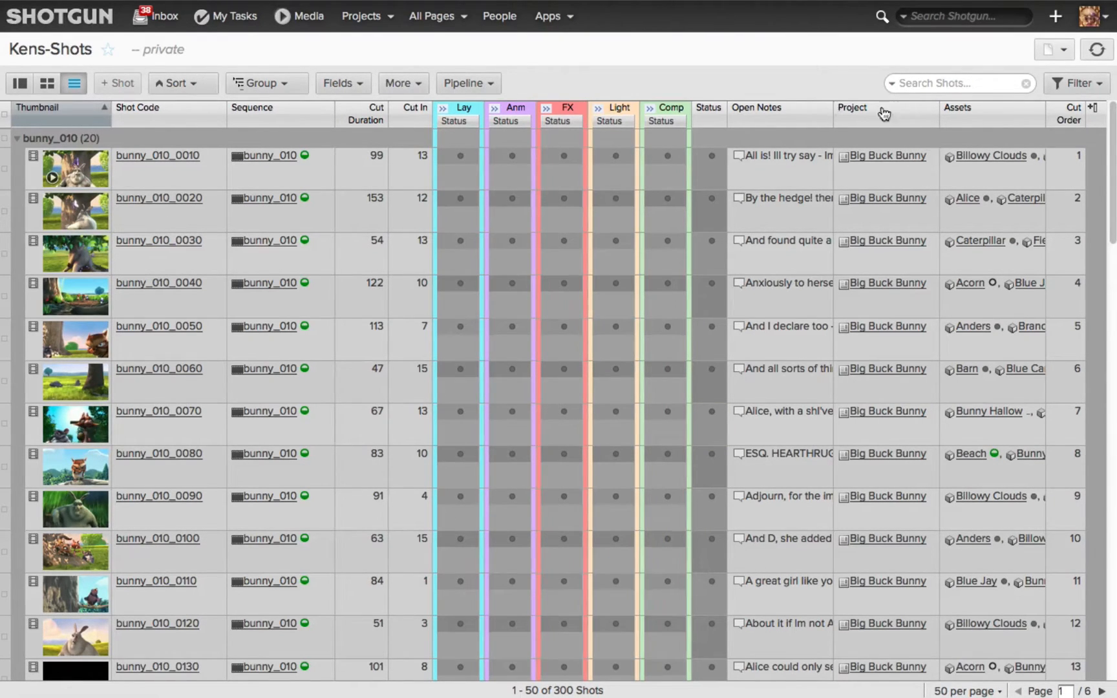
# Delete the Project column, place Cut Order before Cut Duration, and save Kens-Shots
pyautogui.click(883, 114)
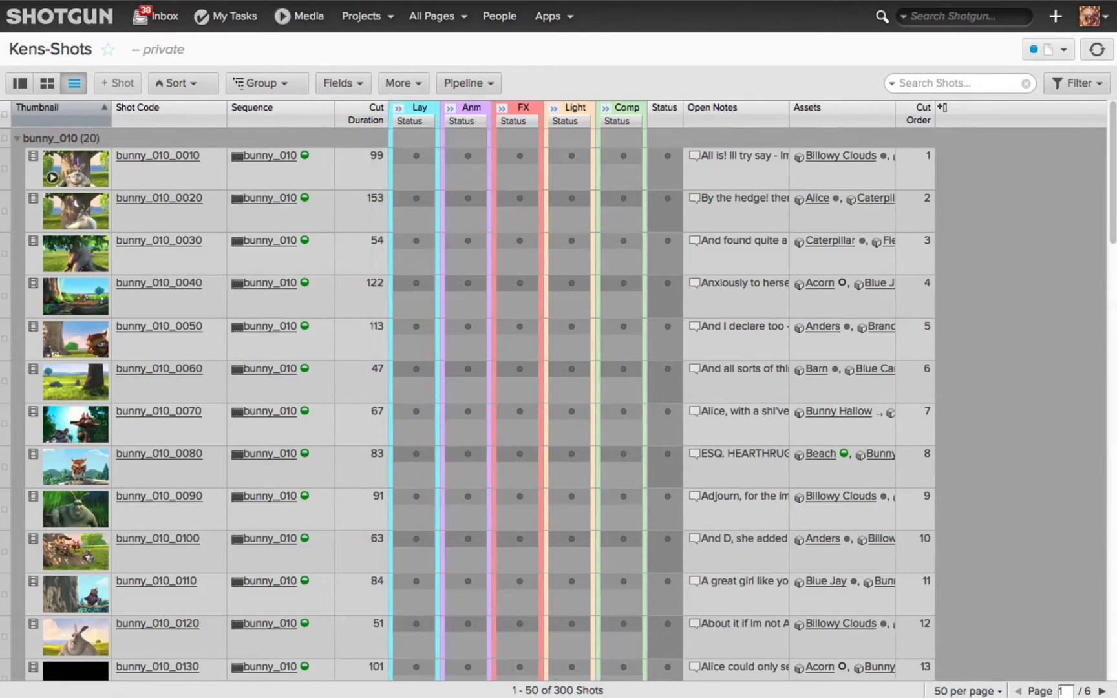
pyautogui.moveTo(905, 123)
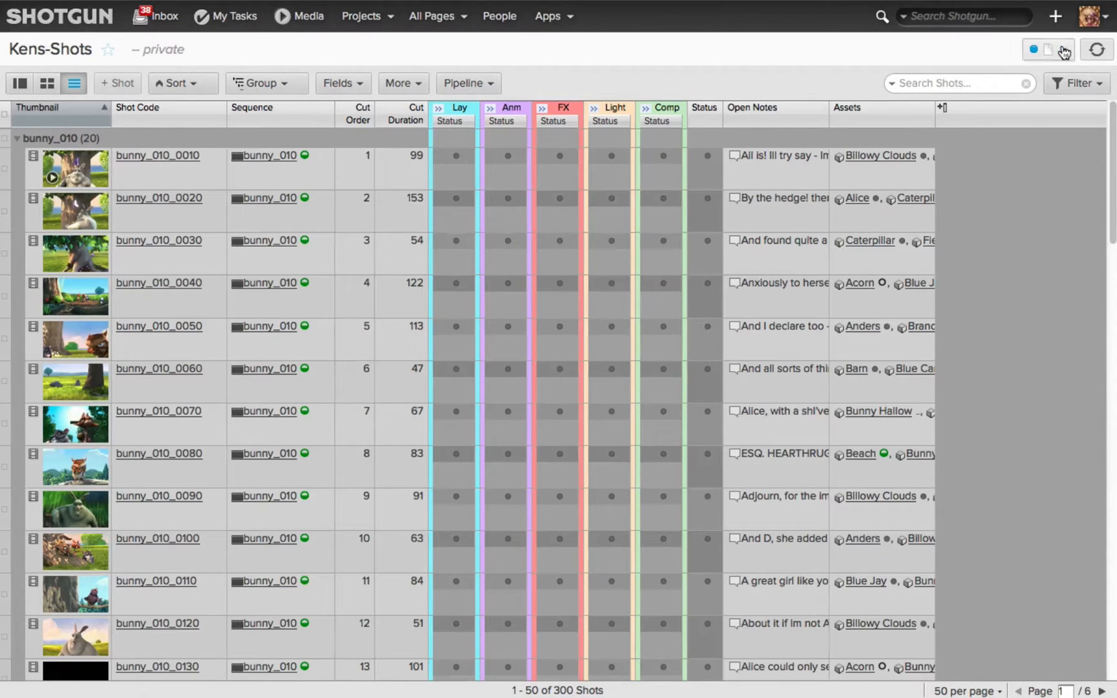
pyautogui.click(1060, 49)
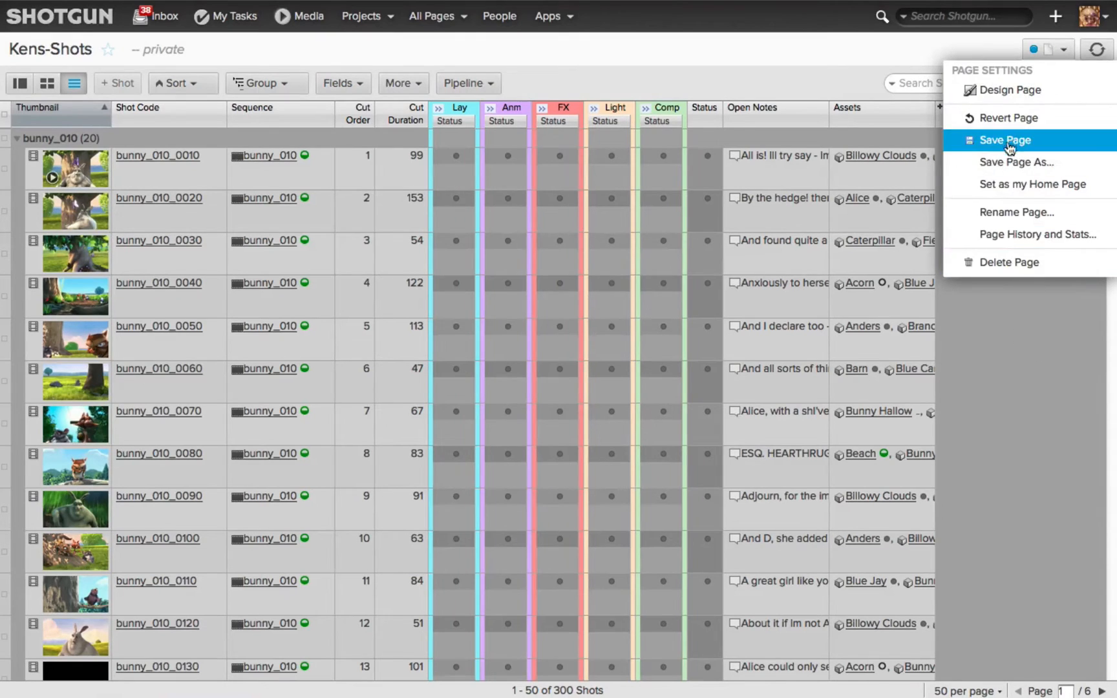
pyautogui.click(1005, 141)
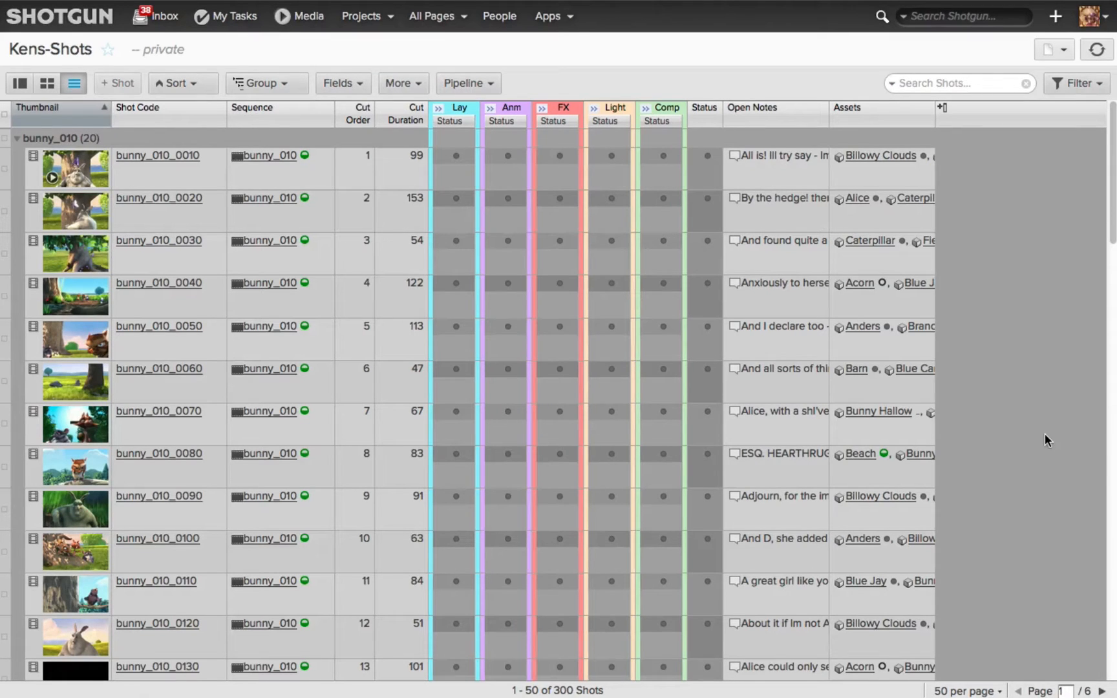
pyautogui.moveTo(932, 303)
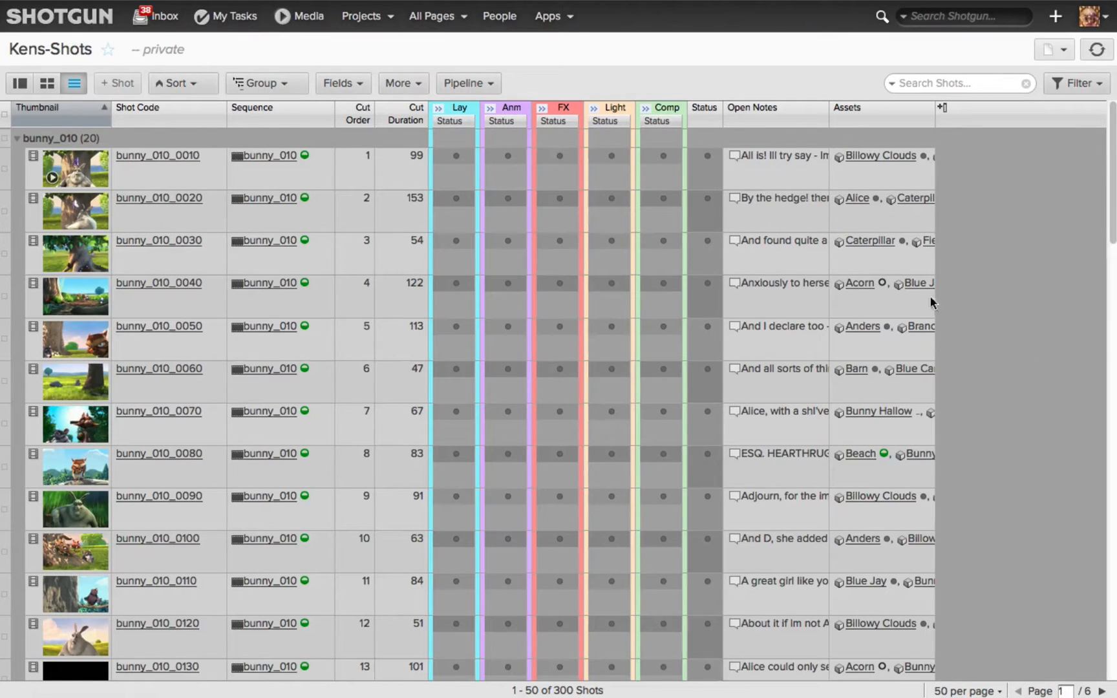
pyautogui.moveTo(1052, 60)
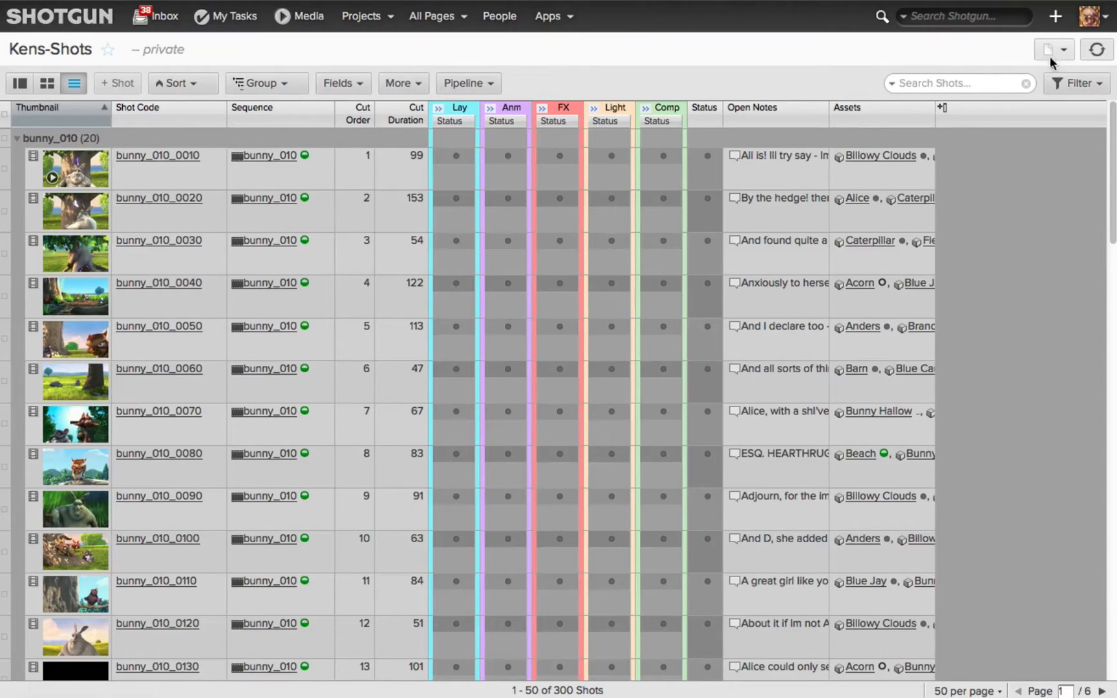
pyautogui.click(1060, 50)
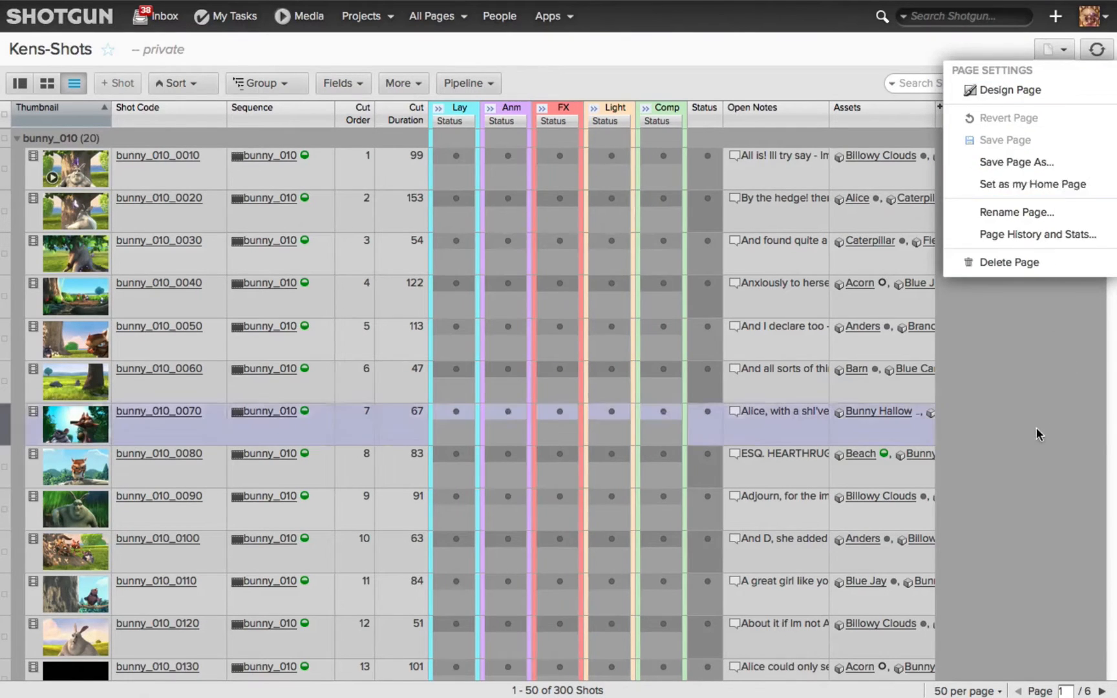
pyautogui.click(1038, 435)
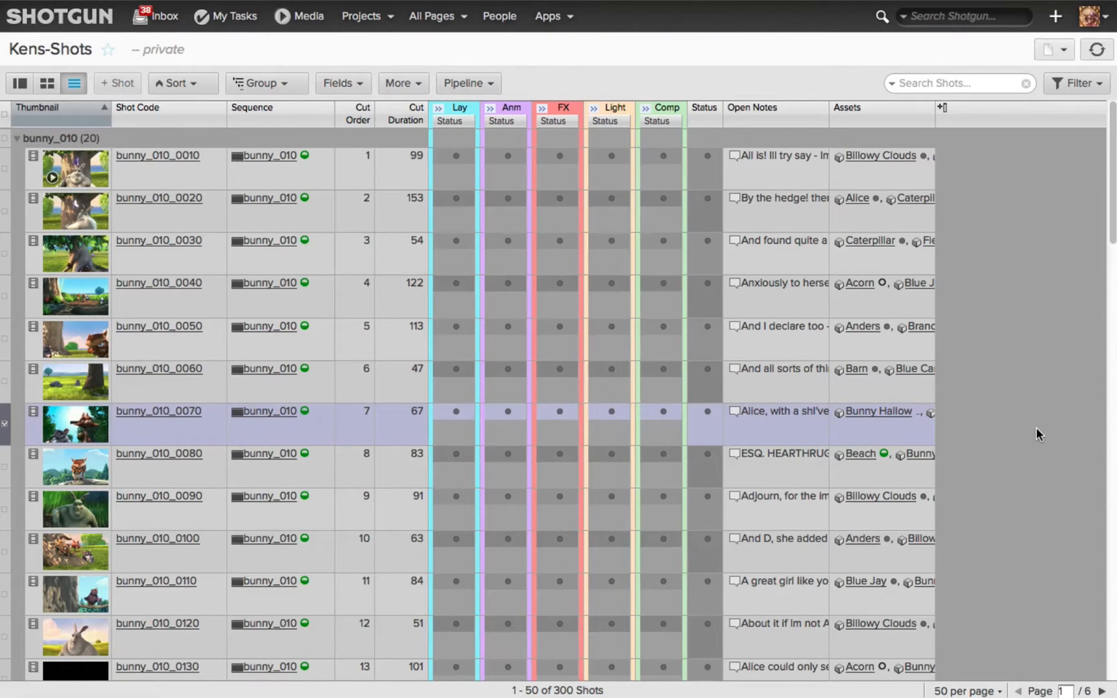
pyautogui.click(362, 15)
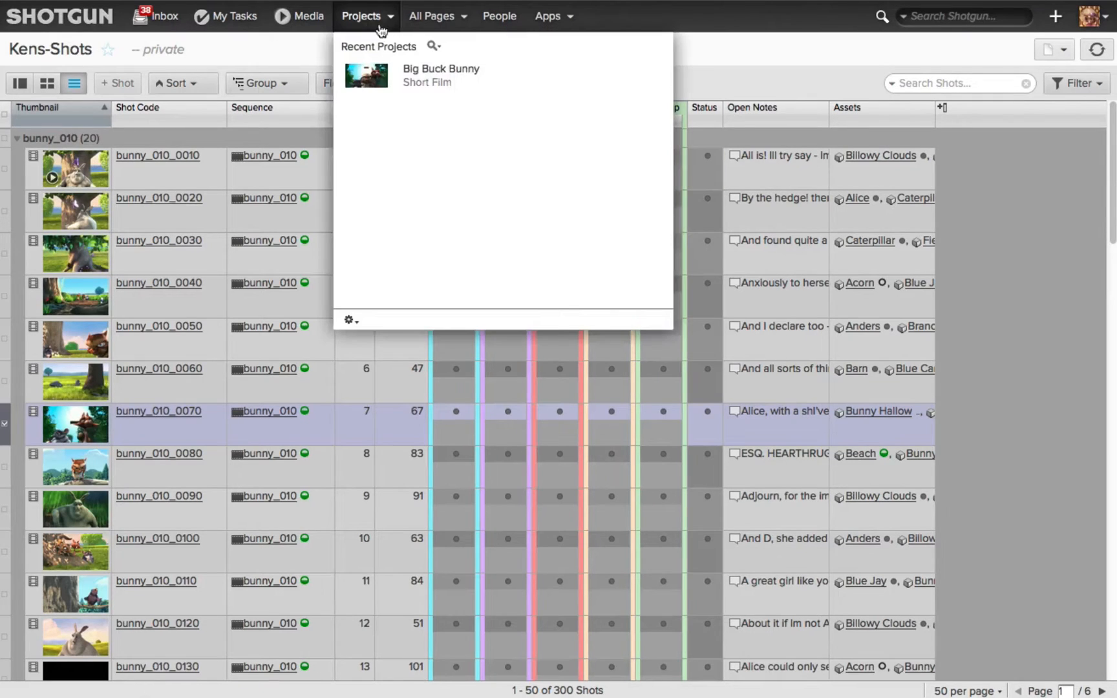
pyautogui.click(431, 17)
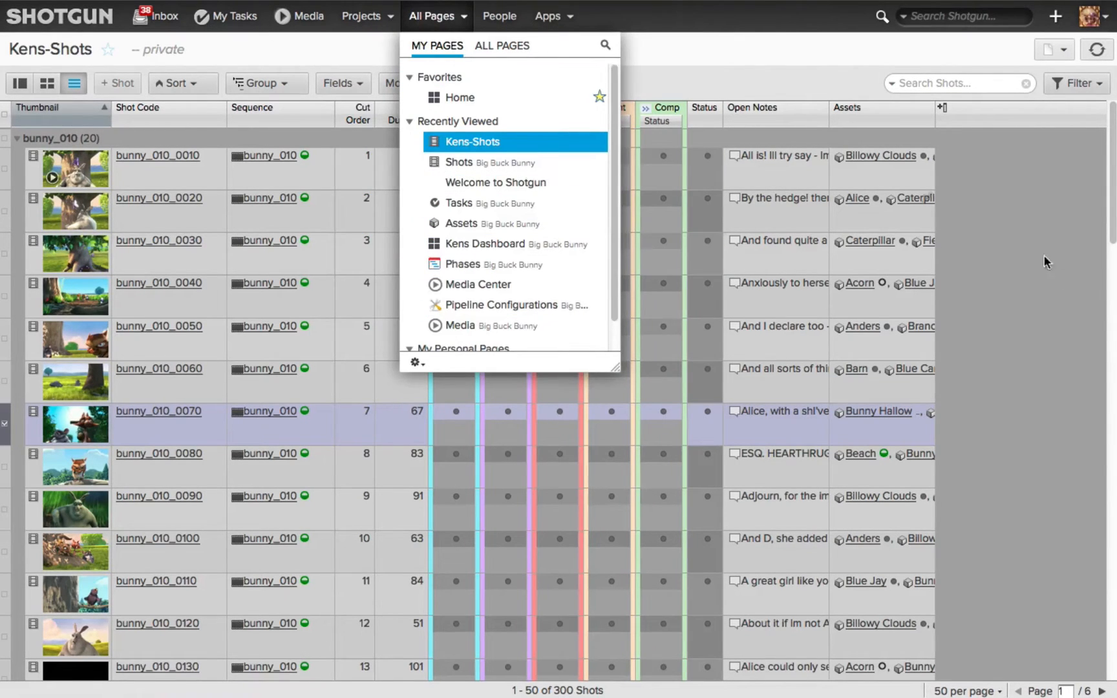
pyautogui.moveTo(1036, 280)
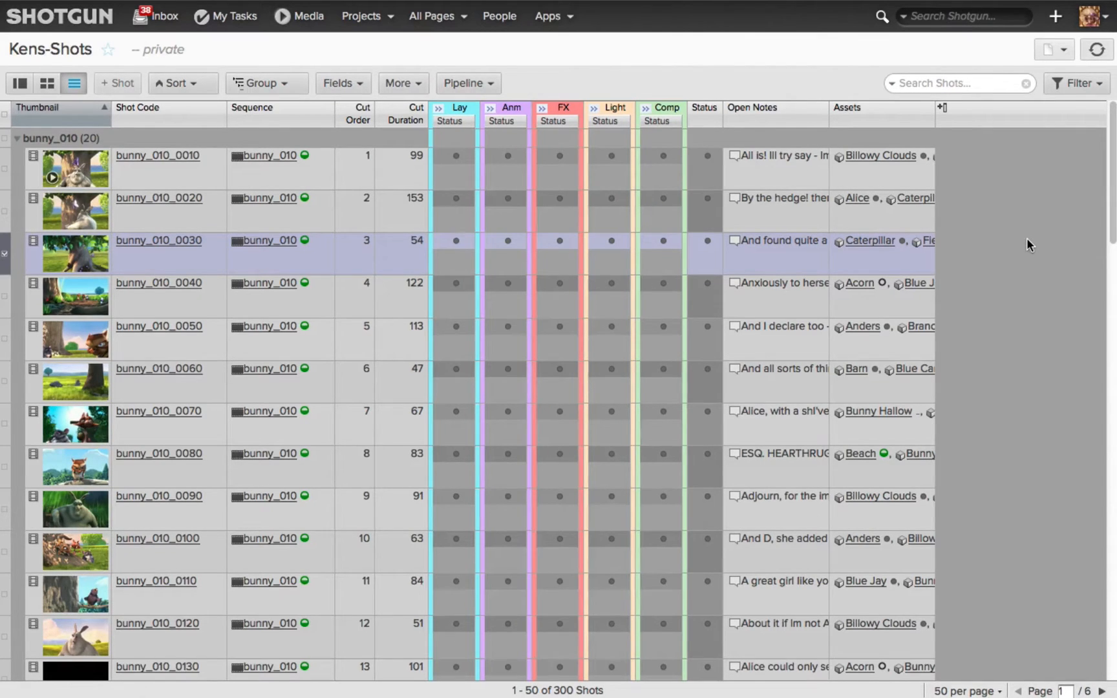
pyautogui.moveTo(902, 551)
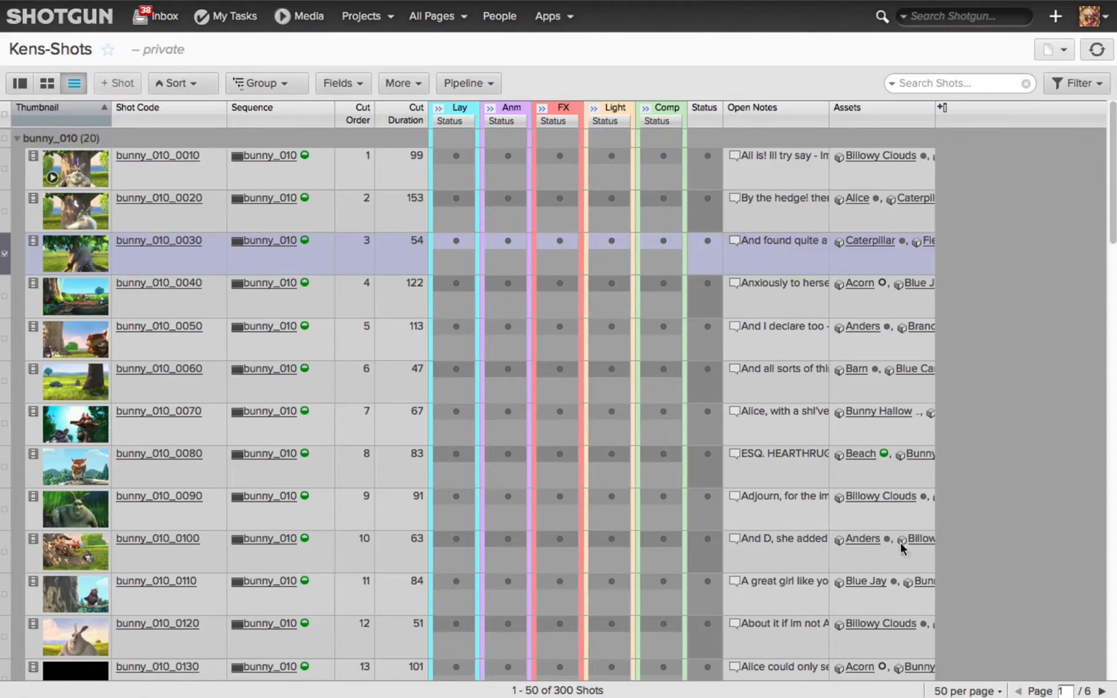
# Put Kens-Shots into Design Page mode and bring up the Default view's options
pyautogui.click(1066, 50)
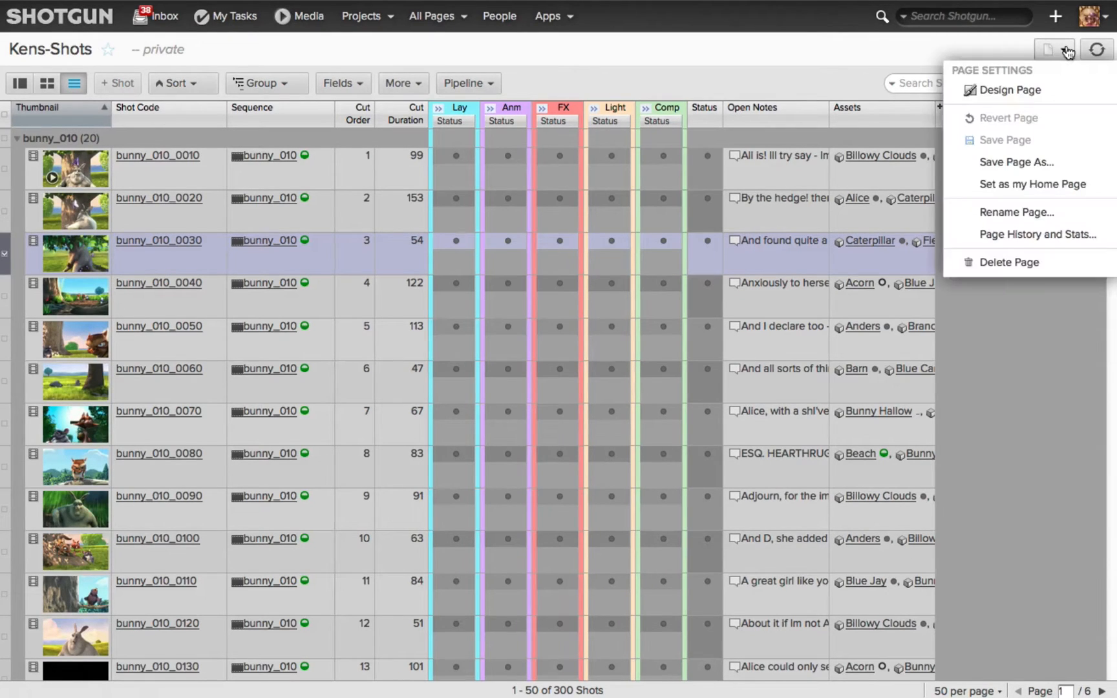
pyautogui.click(1009, 90)
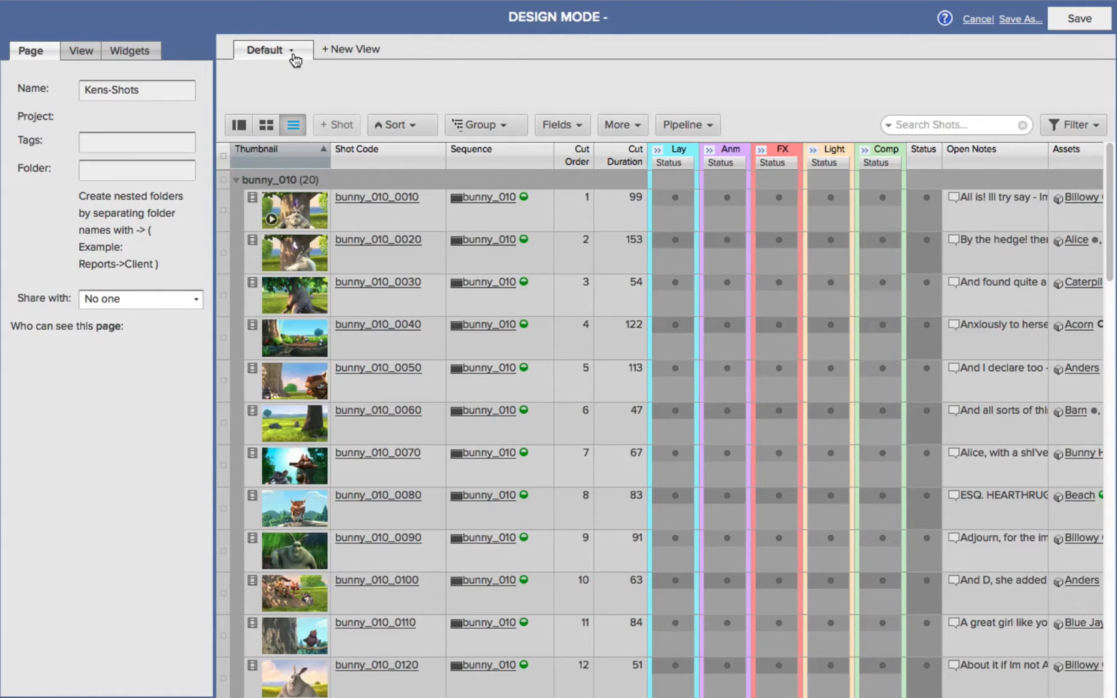
pyautogui.moveTo(295, 62)
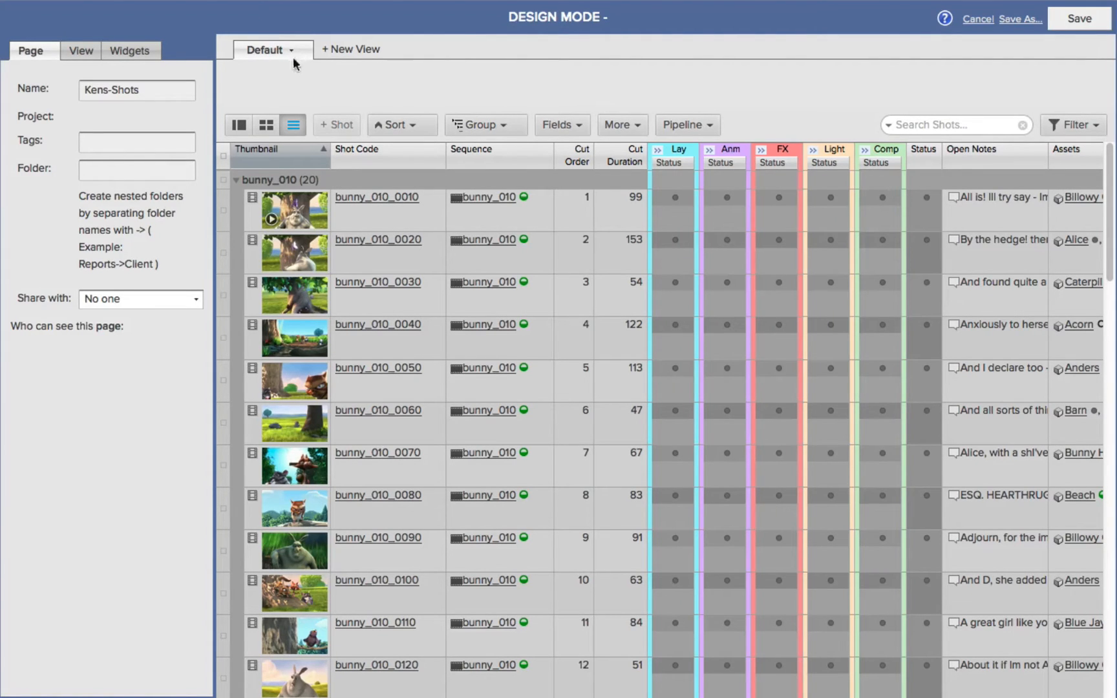
pyautogui.moveTo(287, 85)
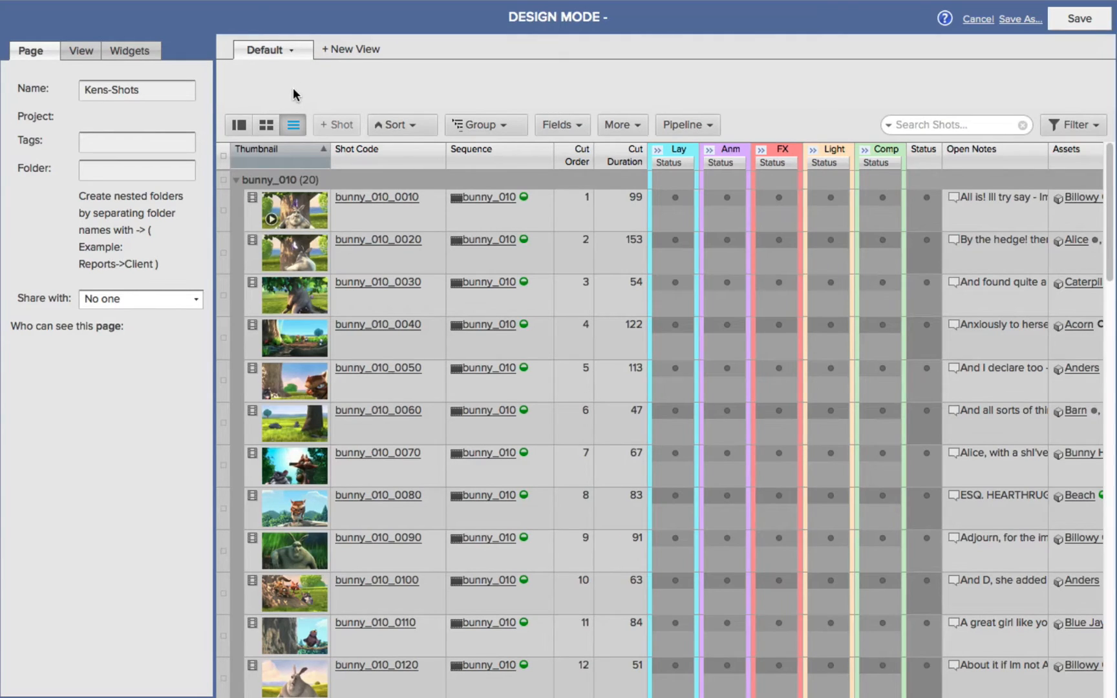
pyautogui.moveTo(335, 49)
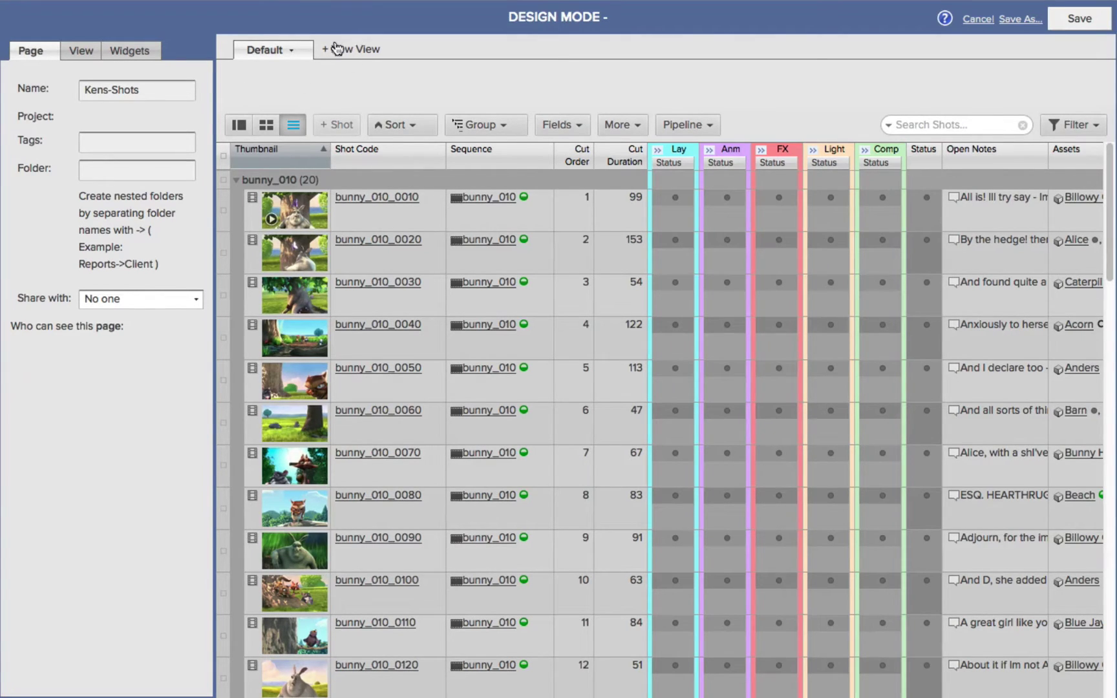
pyautogui.click(291, 50)
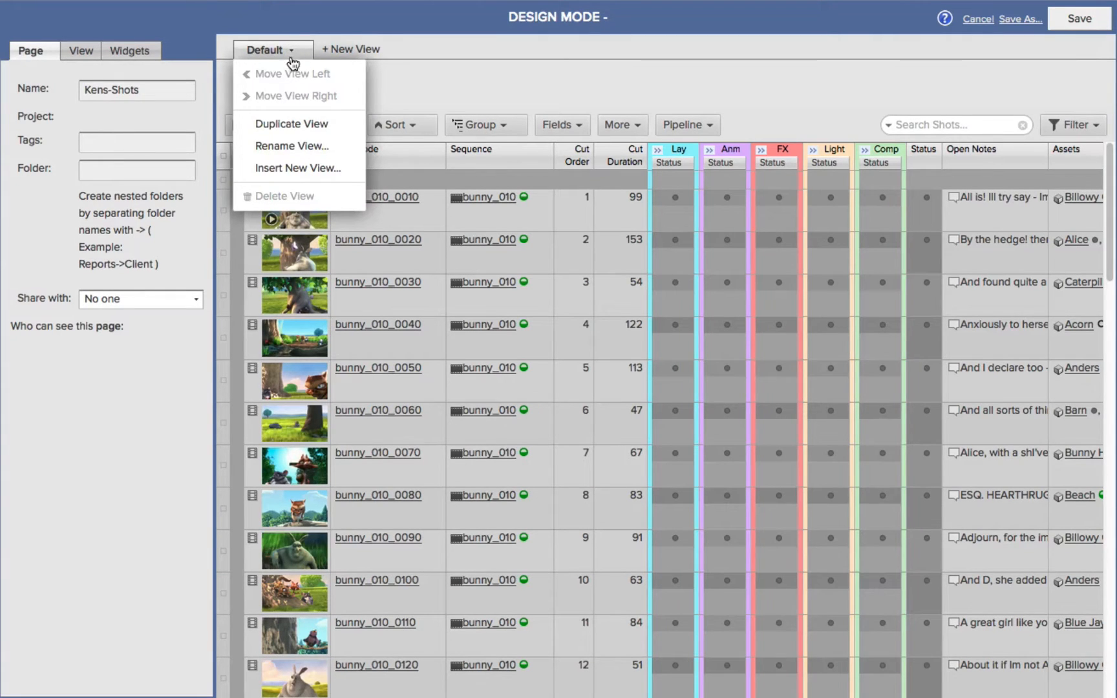
# Duplicate the Default view, group it by Assets, and filter to In Progress shots
pyautogui.click(291, 123)
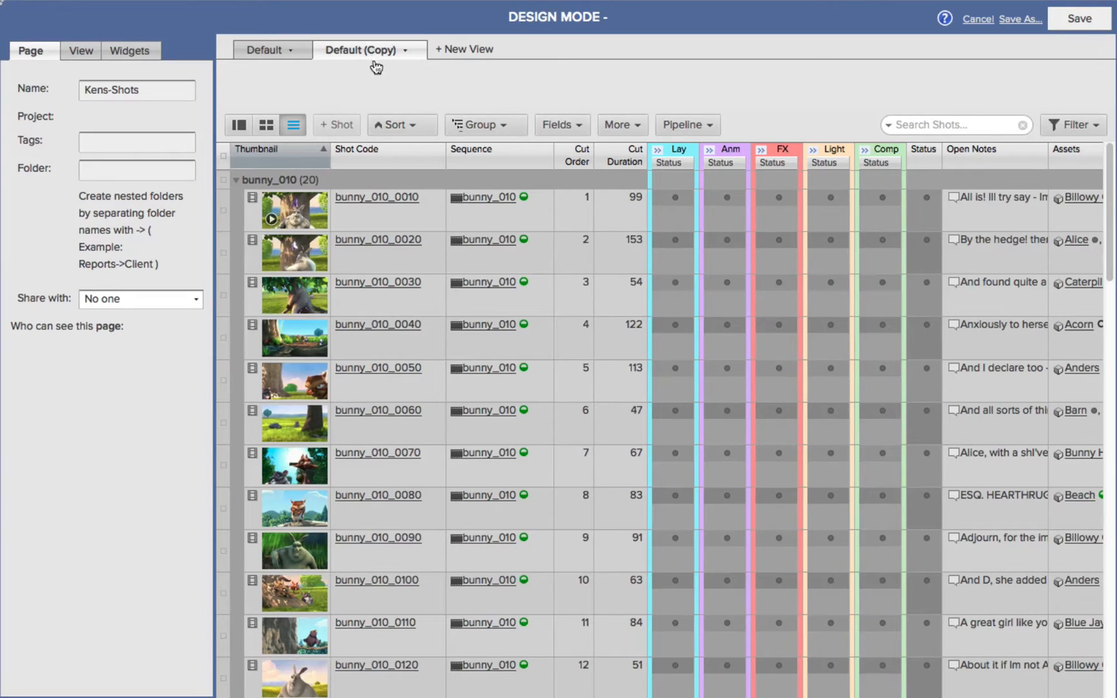
pyautogui.moveTo(393, 64)
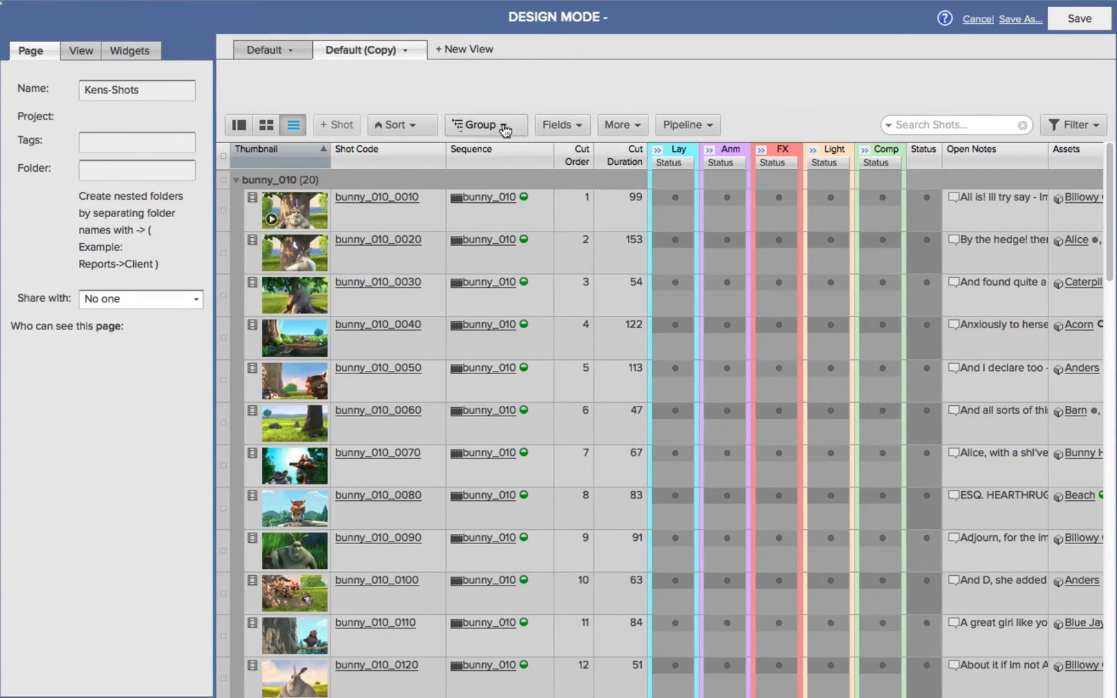
pyautogui.click(481, 125)
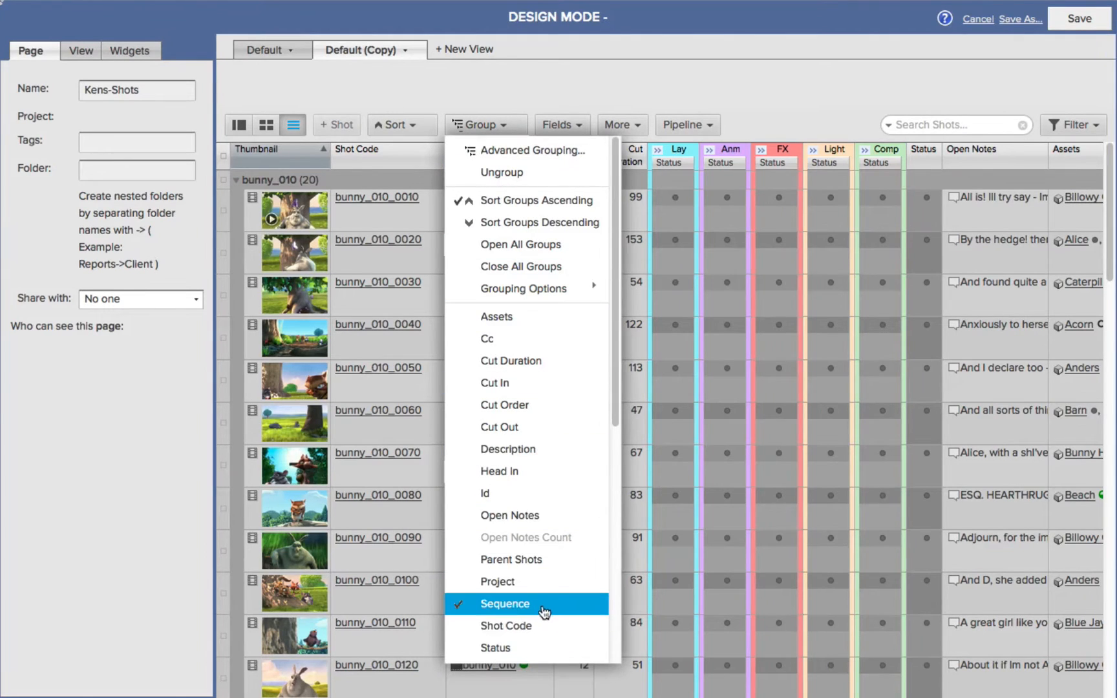
pyautogui.moveTo(506, 317)
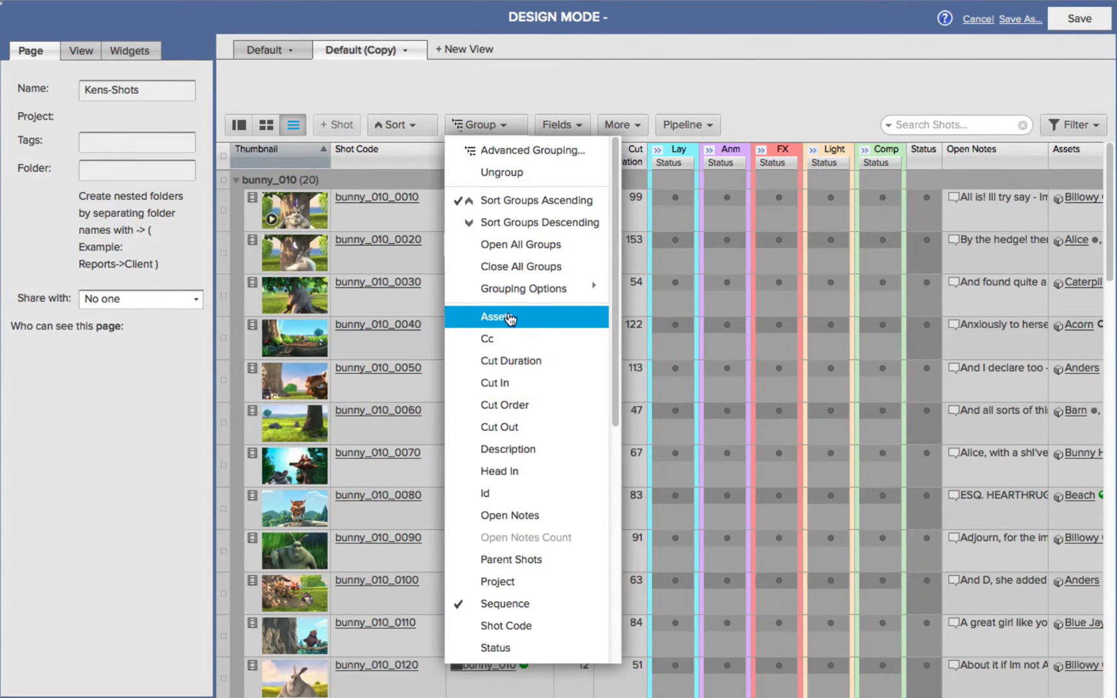
pyautogui.click(496, 317)
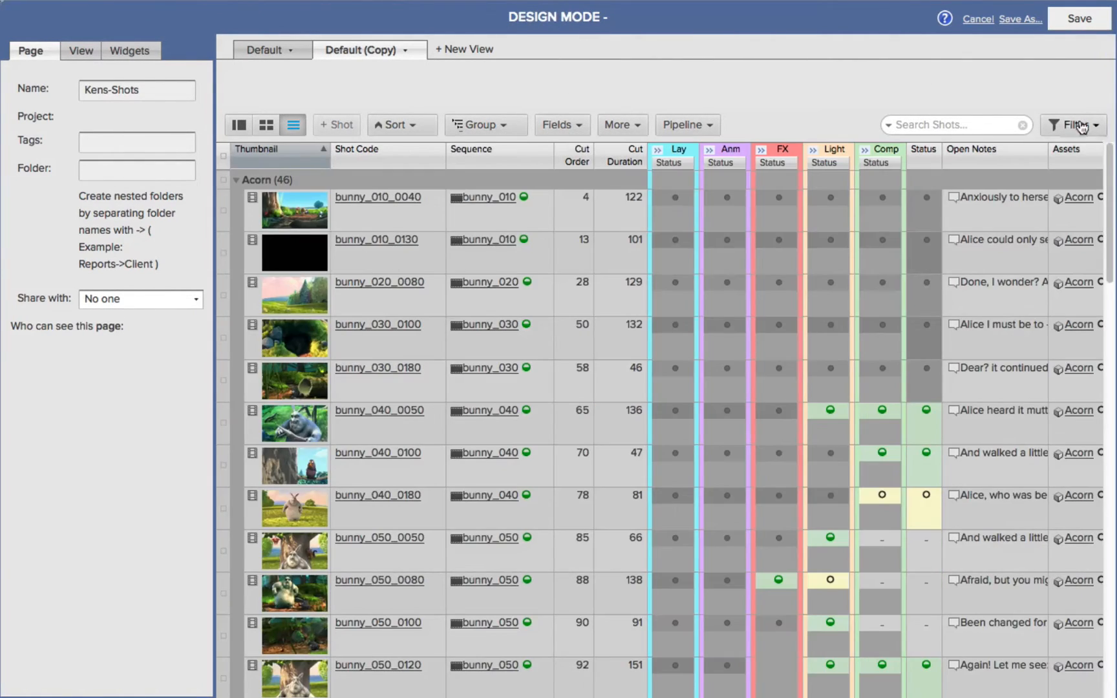
pyautogui.click(1074, 125)
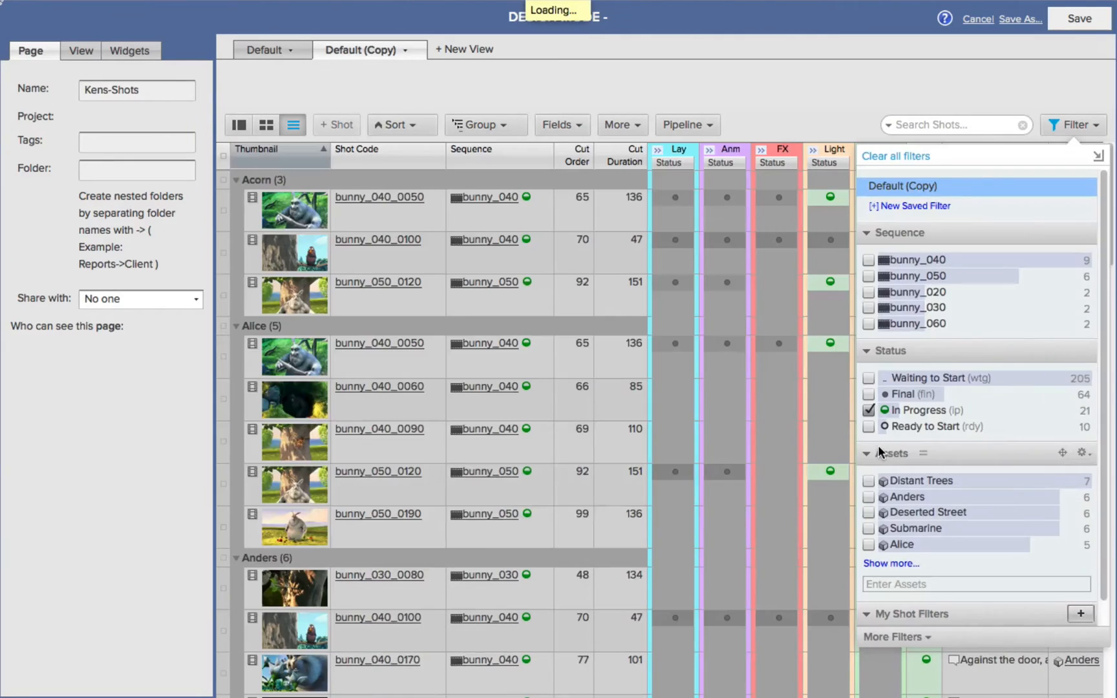
pyautogui.click(1073, 125)
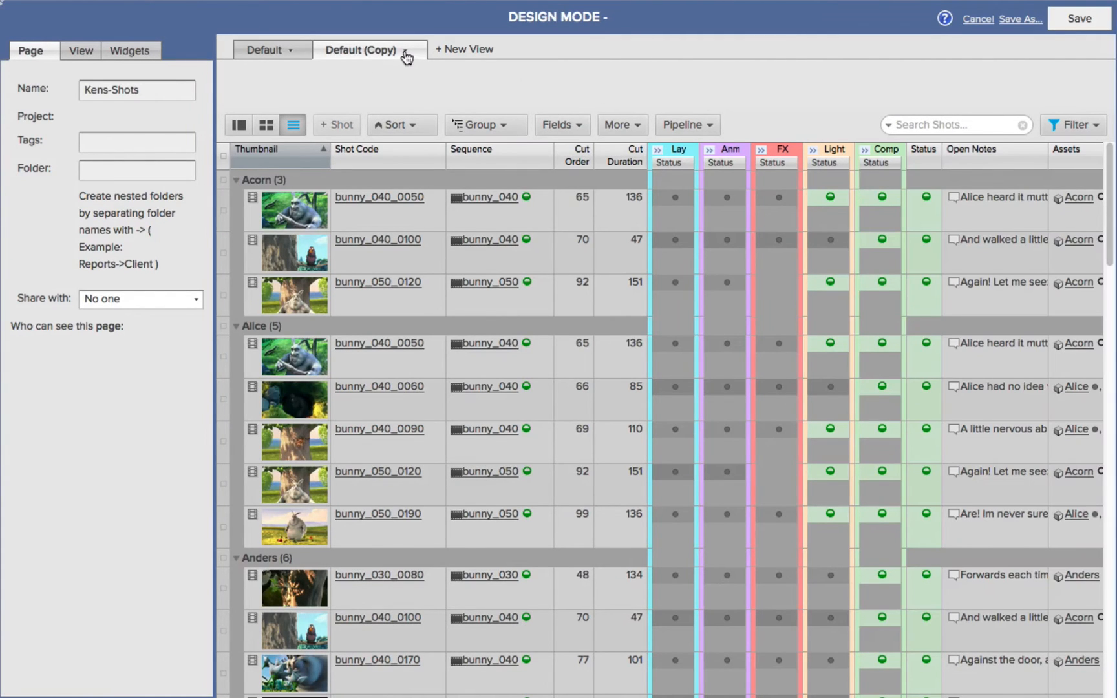
# Rename the Default (Copy) view to 'Assets Progress'
pyautogui.click(410, 50)
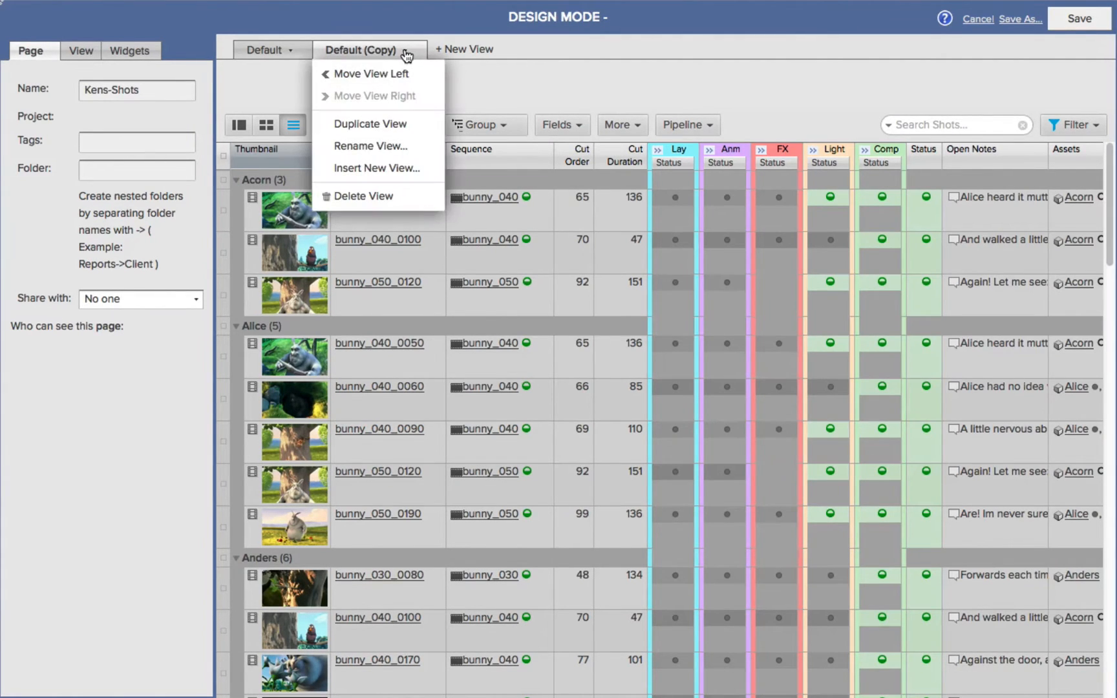
pyautogui.click(369, 146)
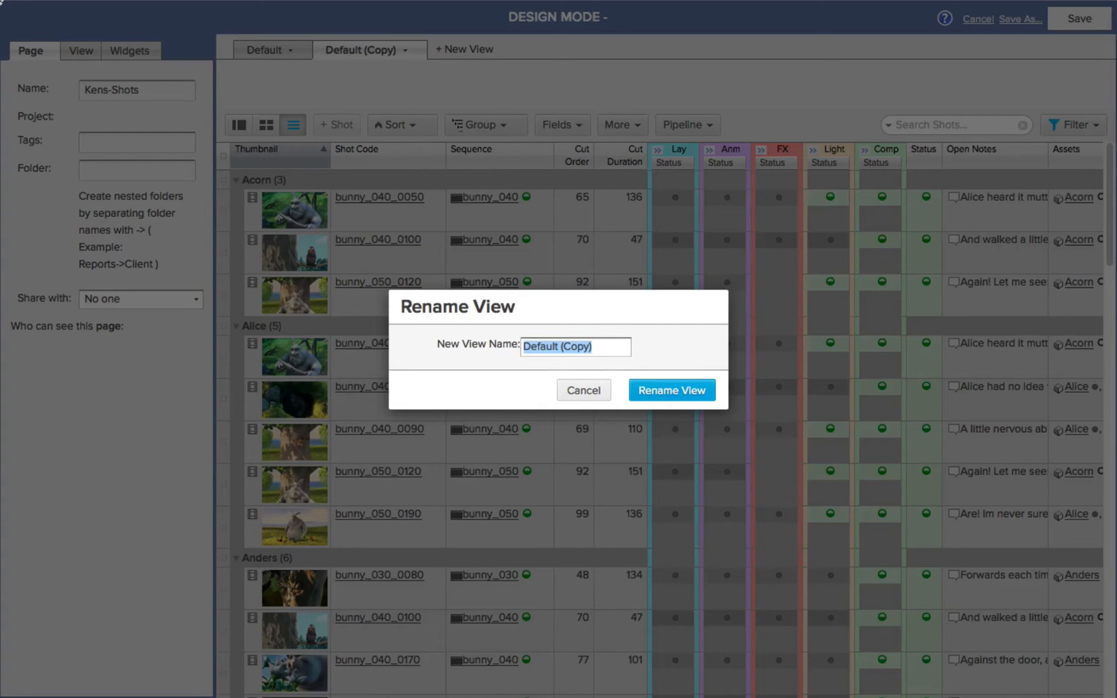
pyautogui.write('Assets')
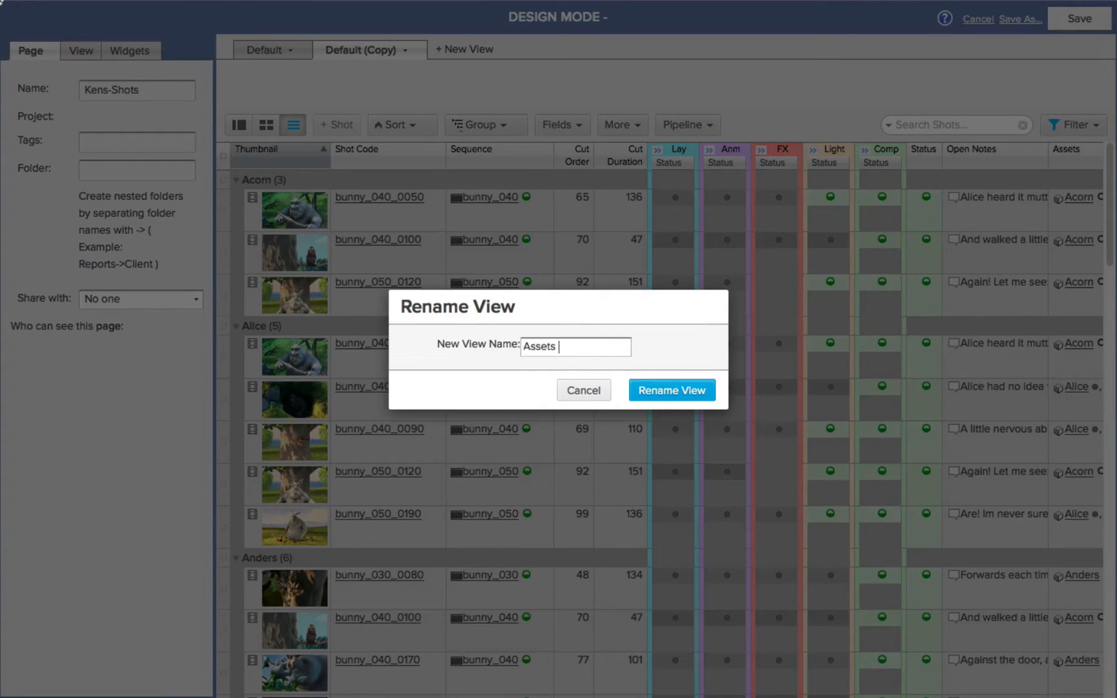
pyautogui.write('Progress')
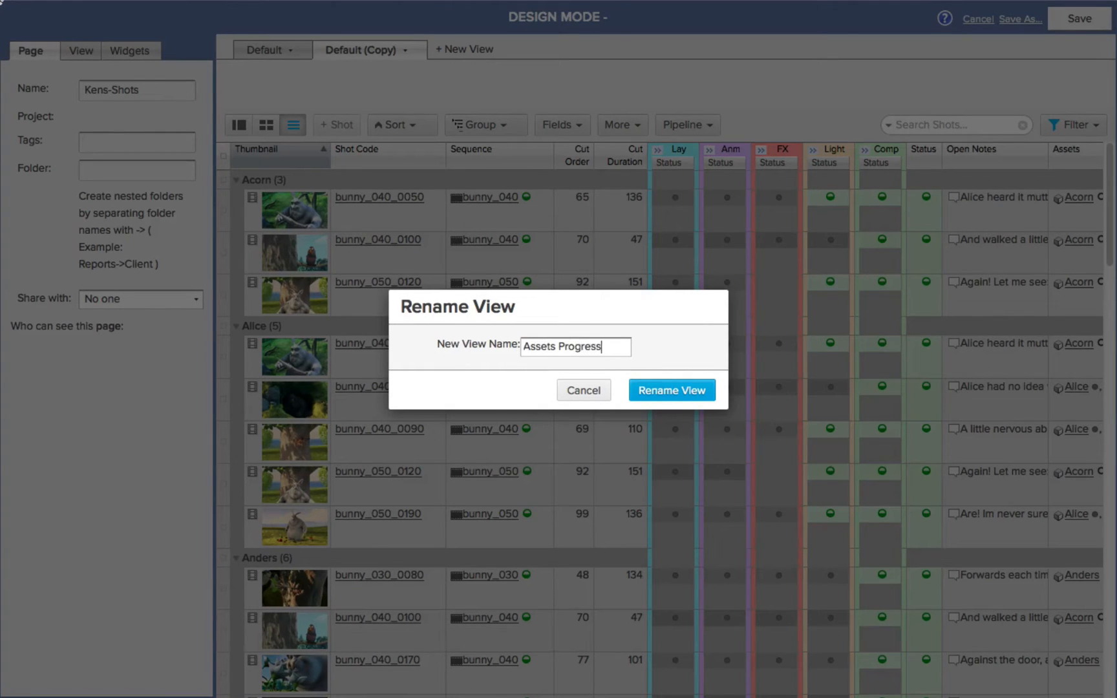
pyautogui.click(671, 389)
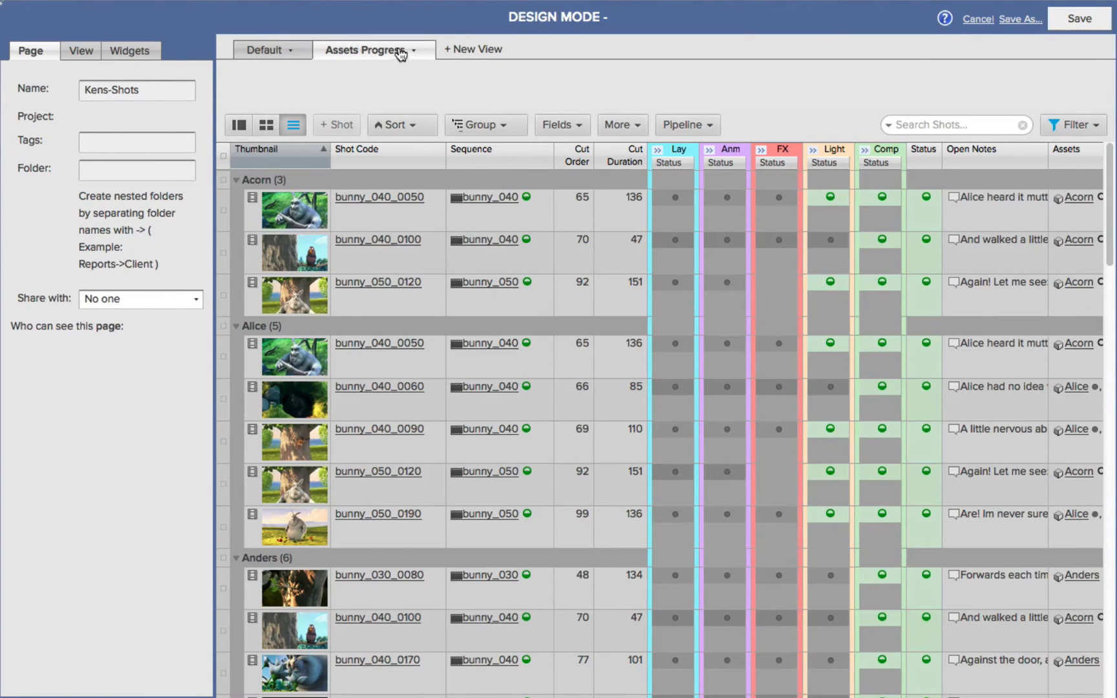
pyautogui.click(420, 50)
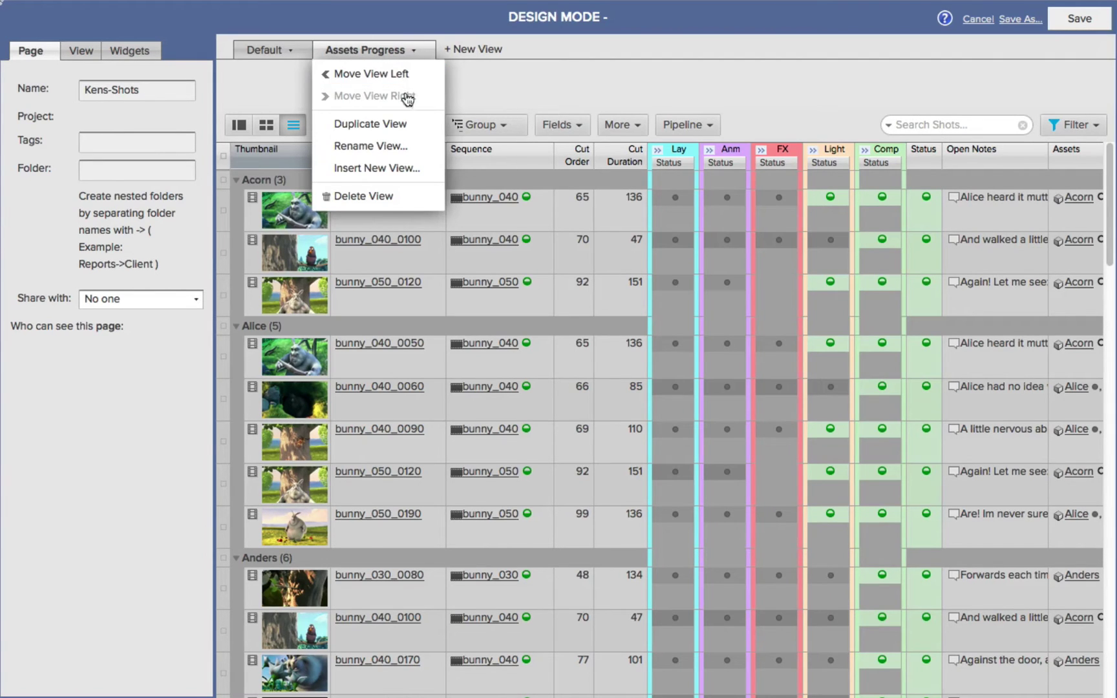
# Duplicate Assets Progress and hide the copy's Assets and Open Notes columns
pyautogui.click(370, 123)
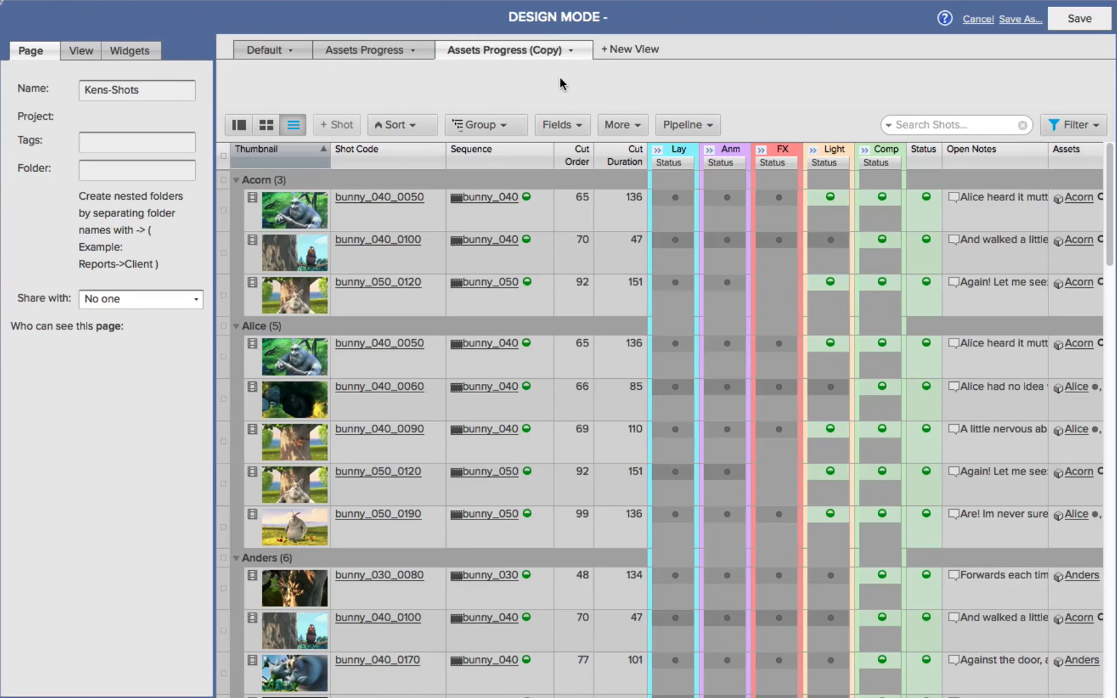
pyautogui.moveTo(376, 338)
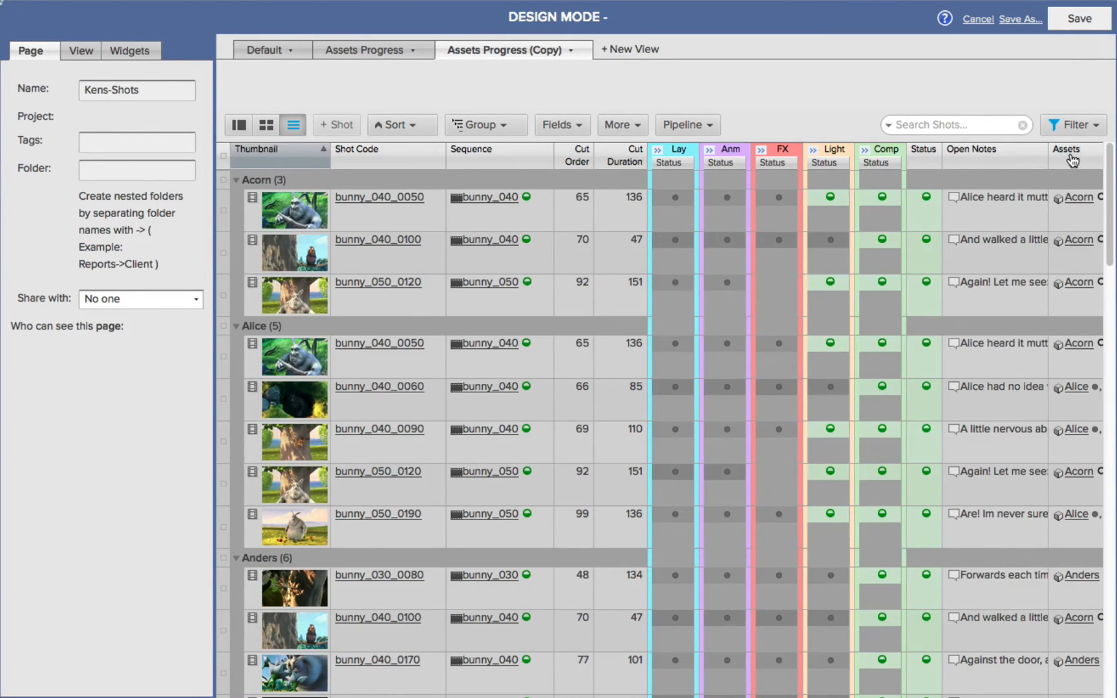
pyautogui.click(1069, 157)
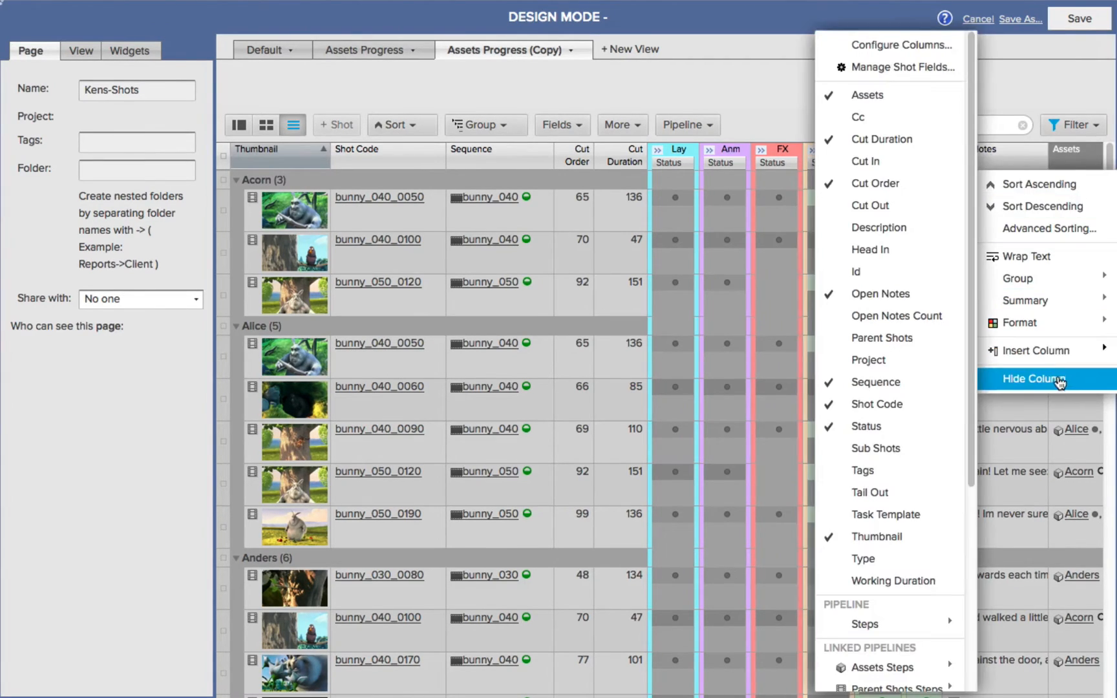
pyautogui.click(1033, 379)
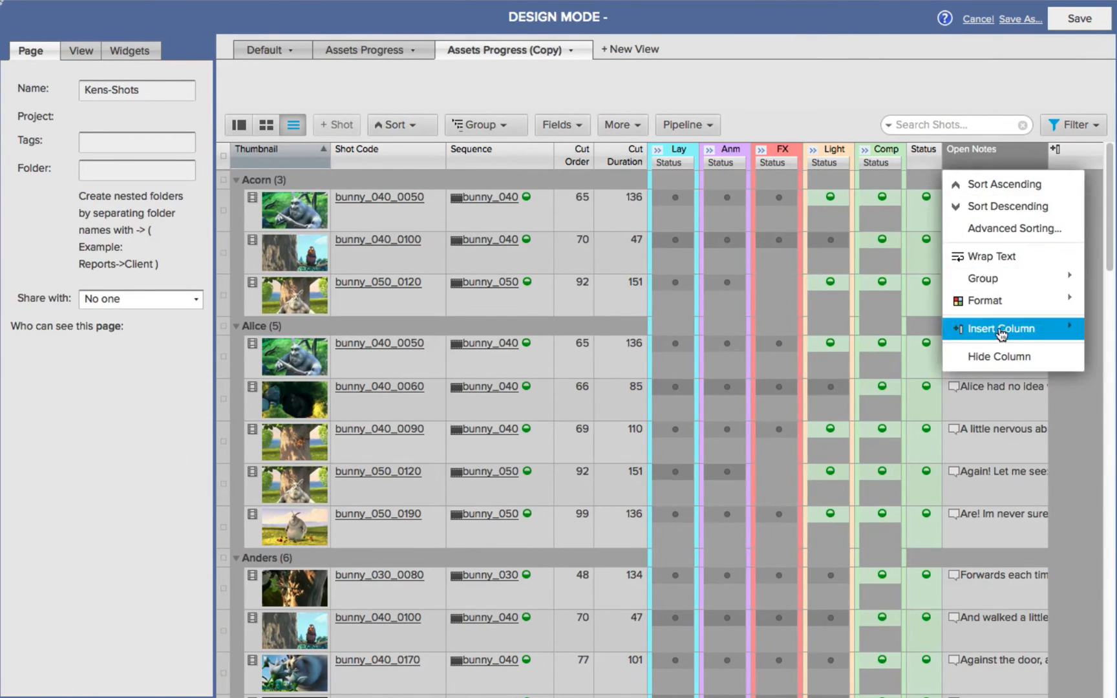
pyautogui.click(1000, 329)
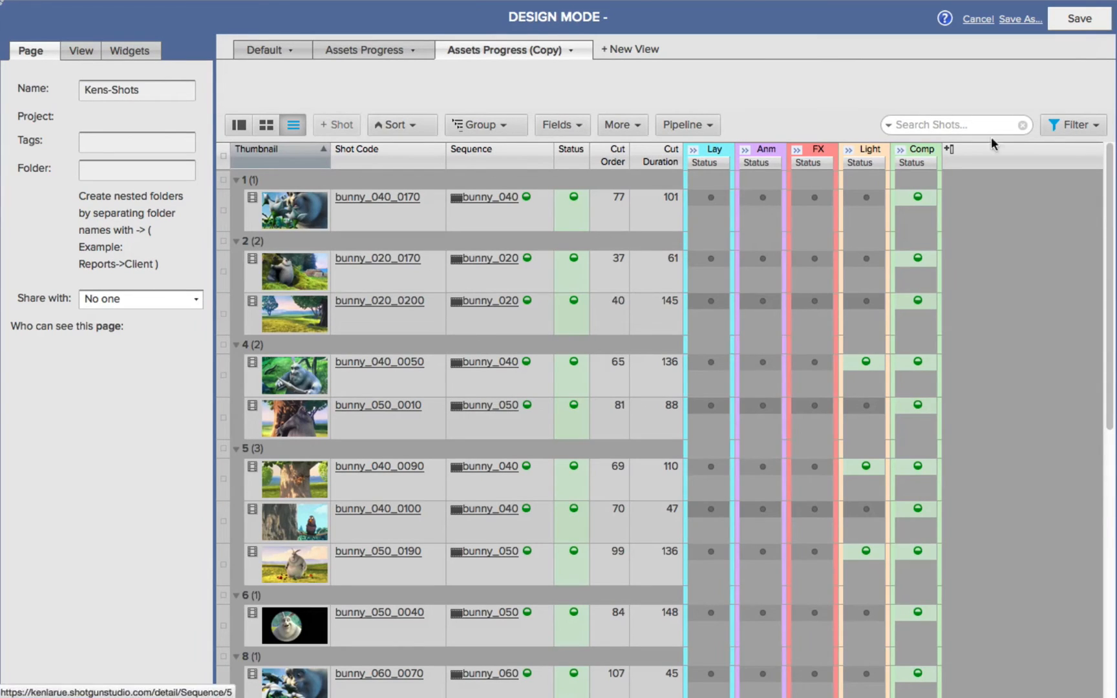
# Clear all filters on the Assets Progress (Copy) view
pyautogui.click(1072, 124)
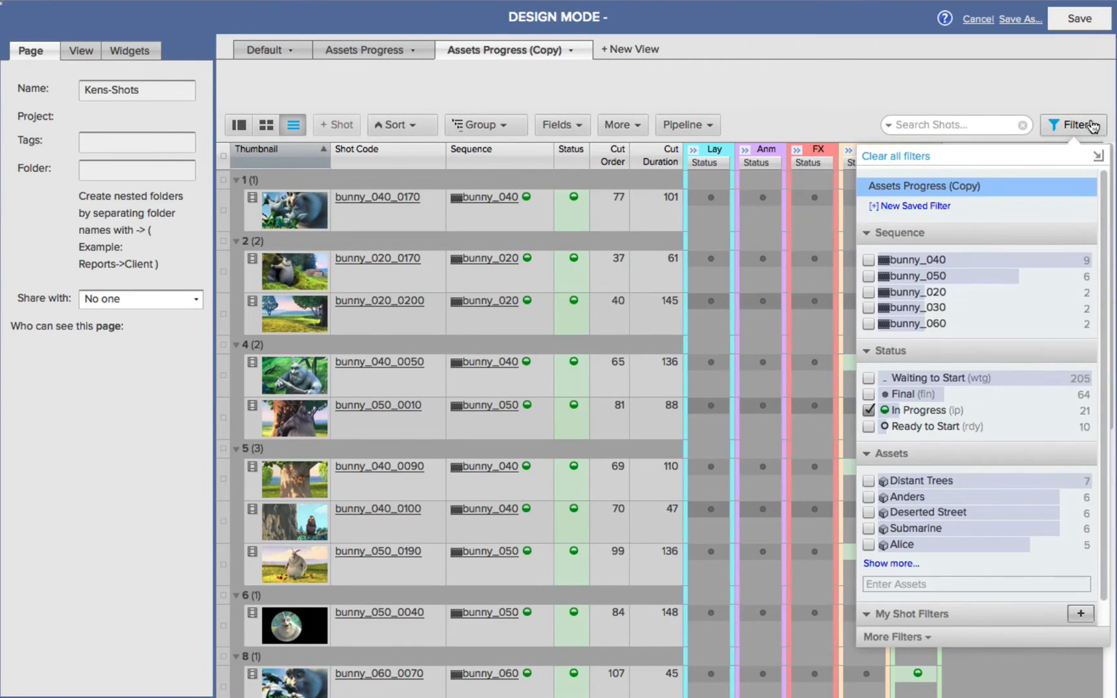
pyautogui.click(869, 410)
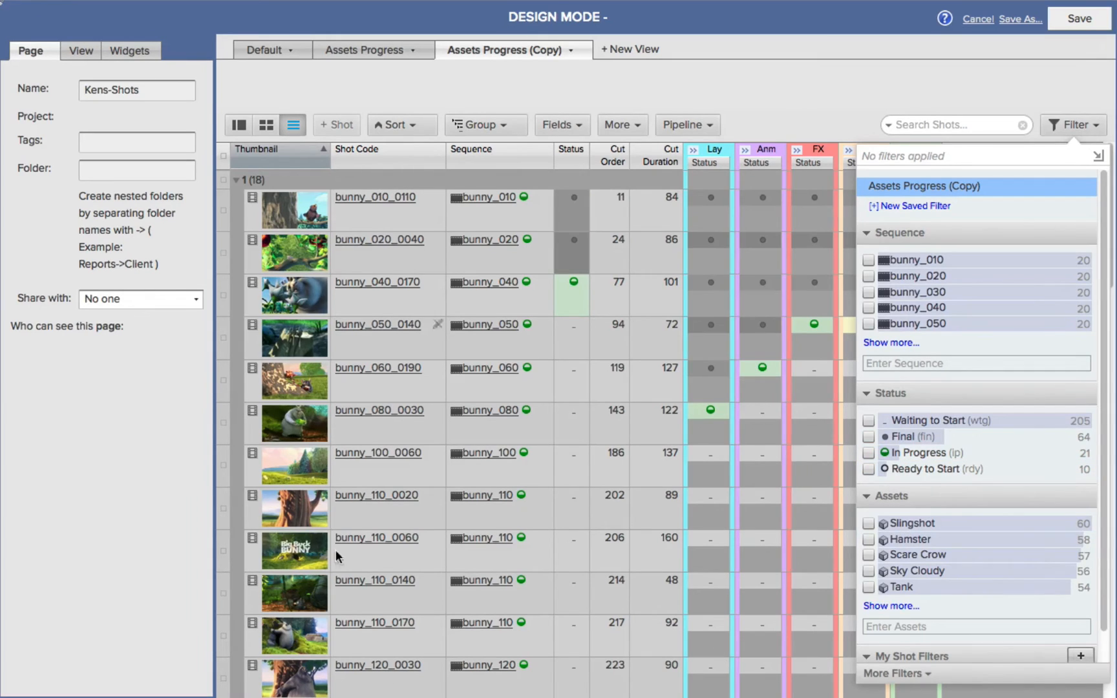
pyautogui.click(1072, 124)
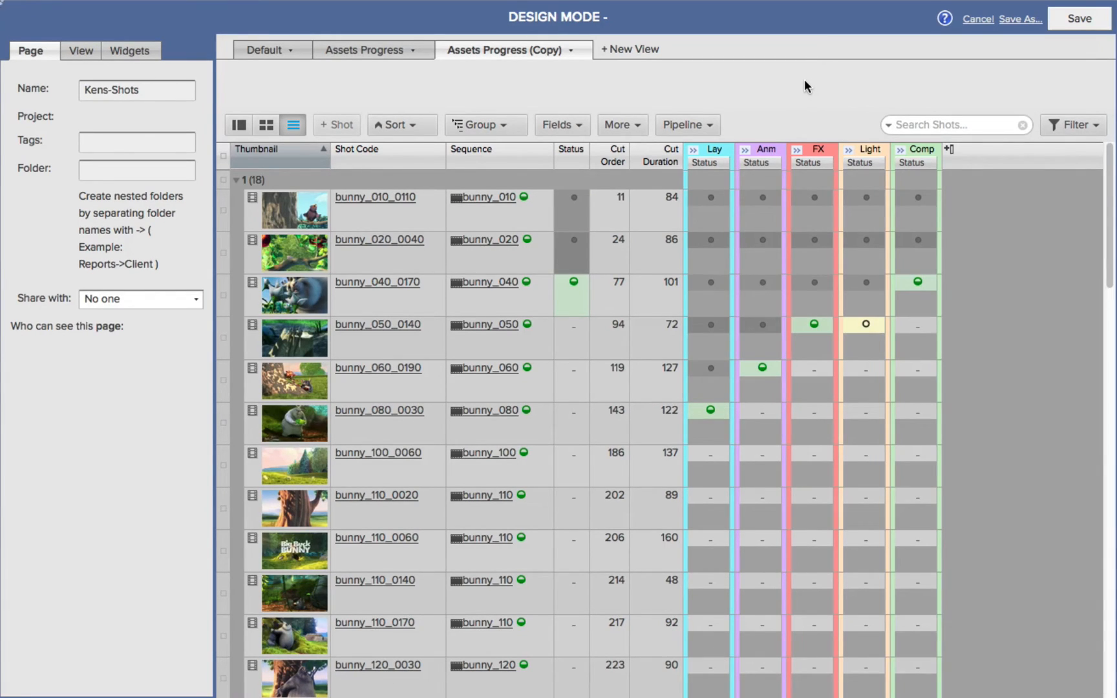
# Rename the Assets Progress (Copy) view to 'Cut Order All'
pyautogui.click(575, 50)
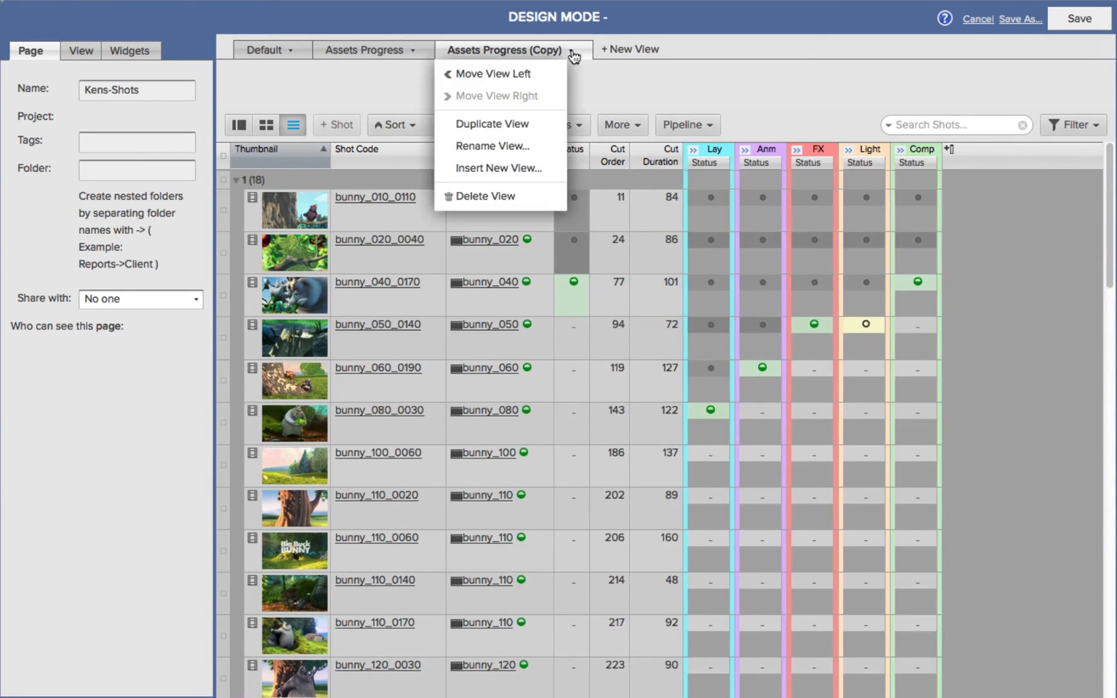
pyautogui.moveTo(502, 146)
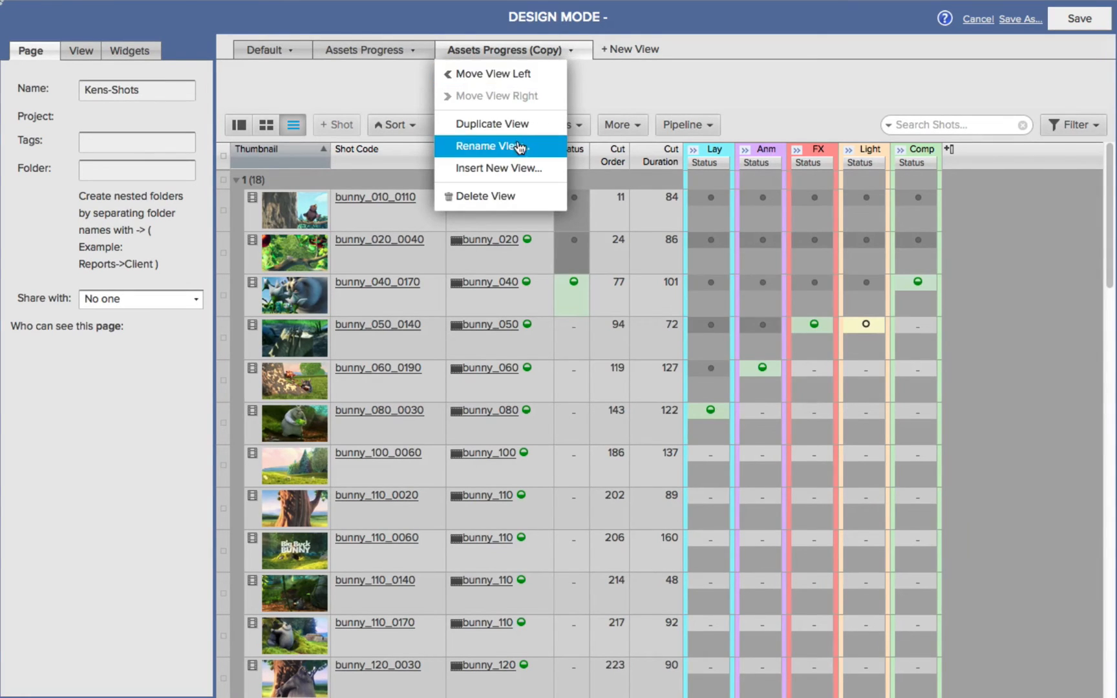
pyautogui.click(486, 146)
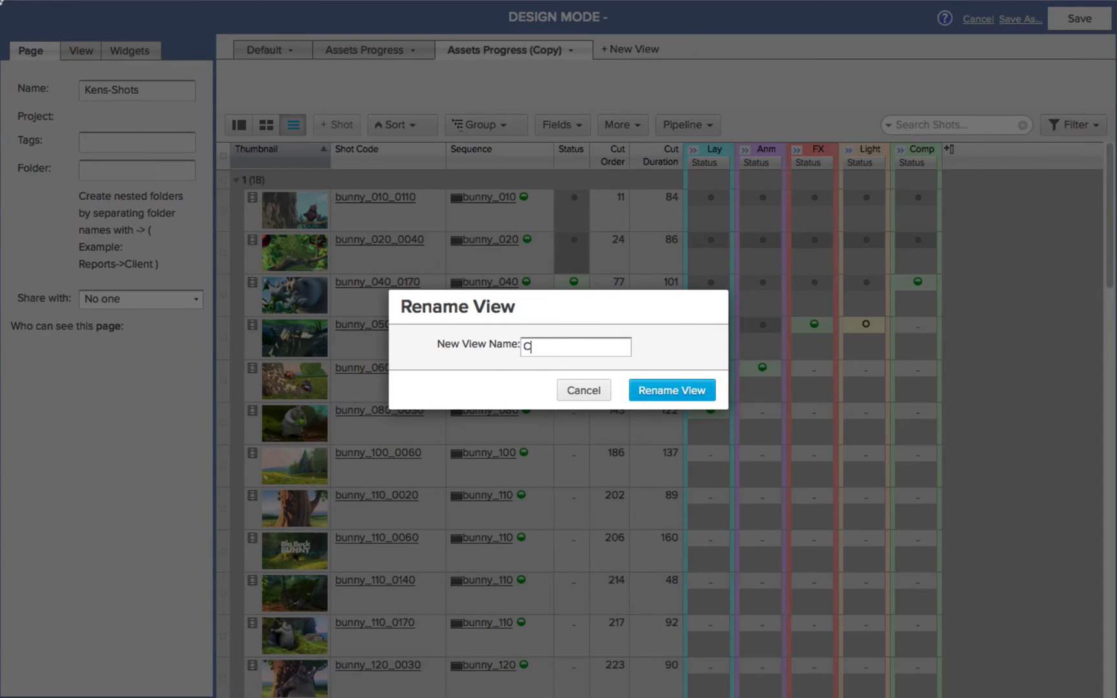
pyautogui.write('Cut Order')
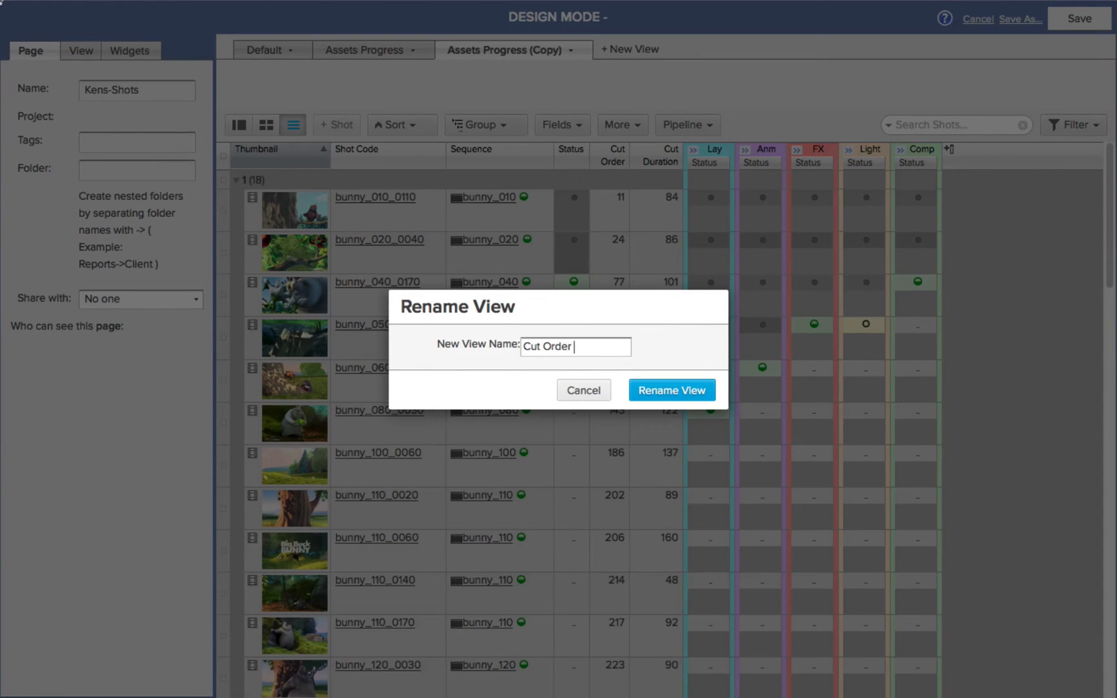
pyautogui.click(671, 390)
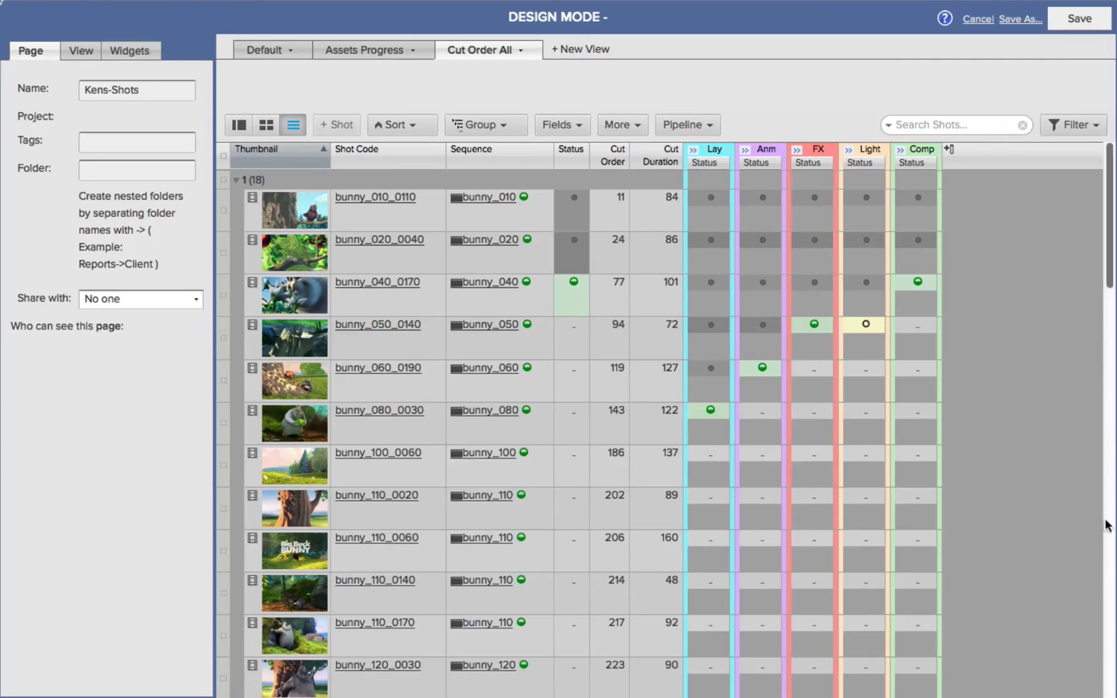
pyautogui.moveTo(371, 54)
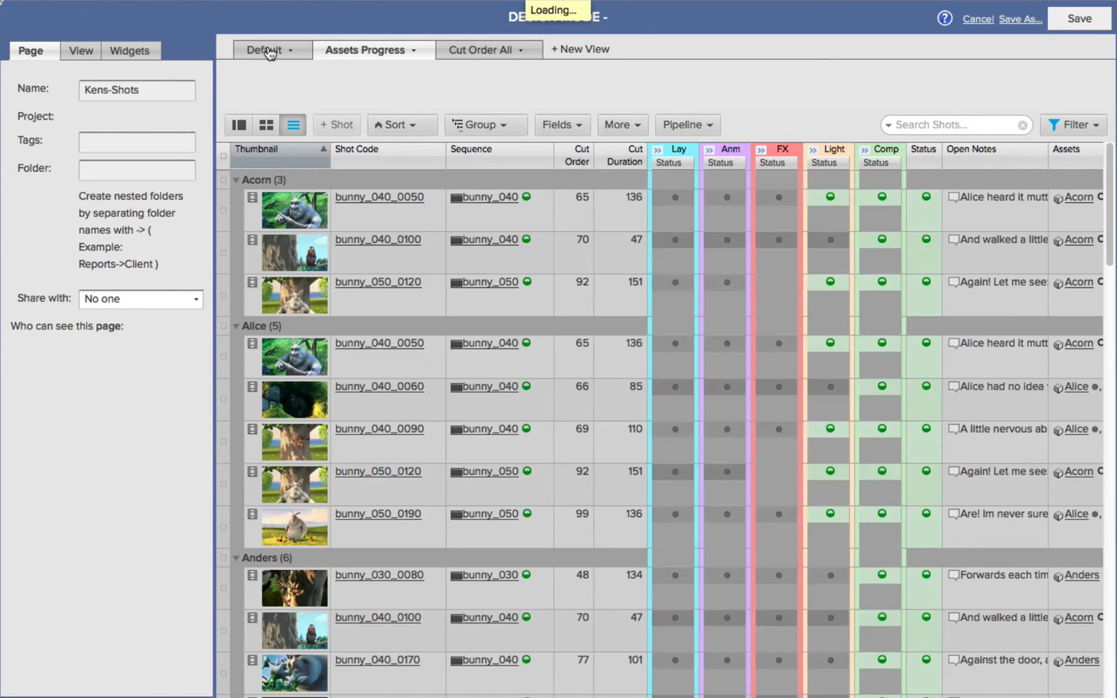
# Return to the Default view and save Kens-Shots, exiting design mode
pyautogui.click(265, 51)
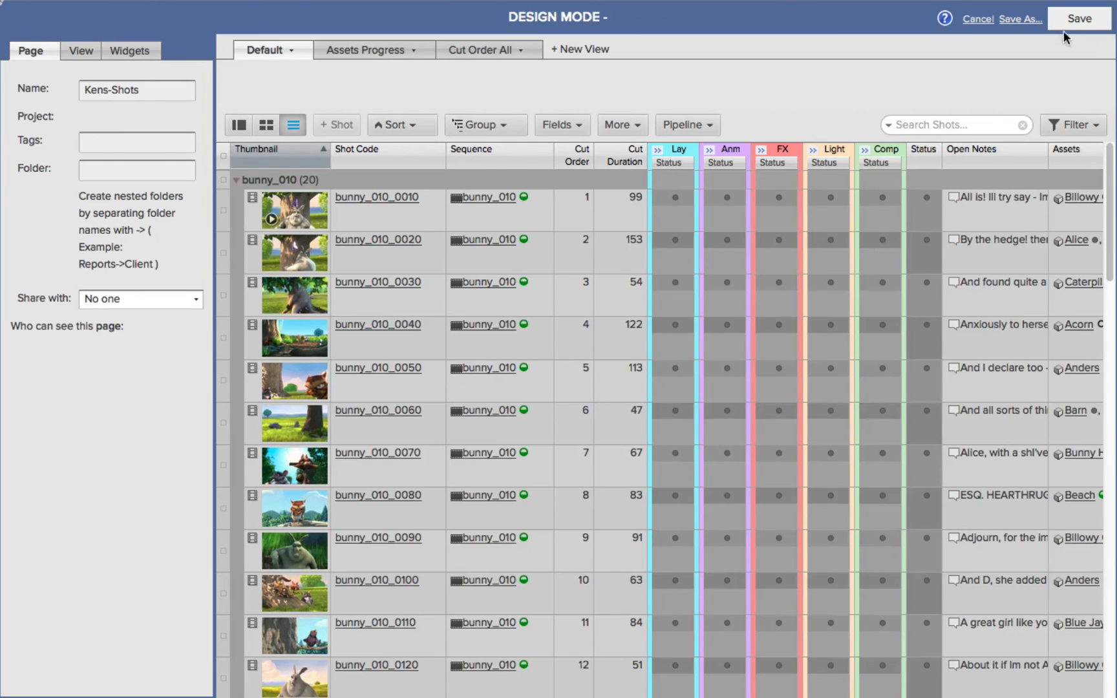
pyautogui.click(1079, 18)
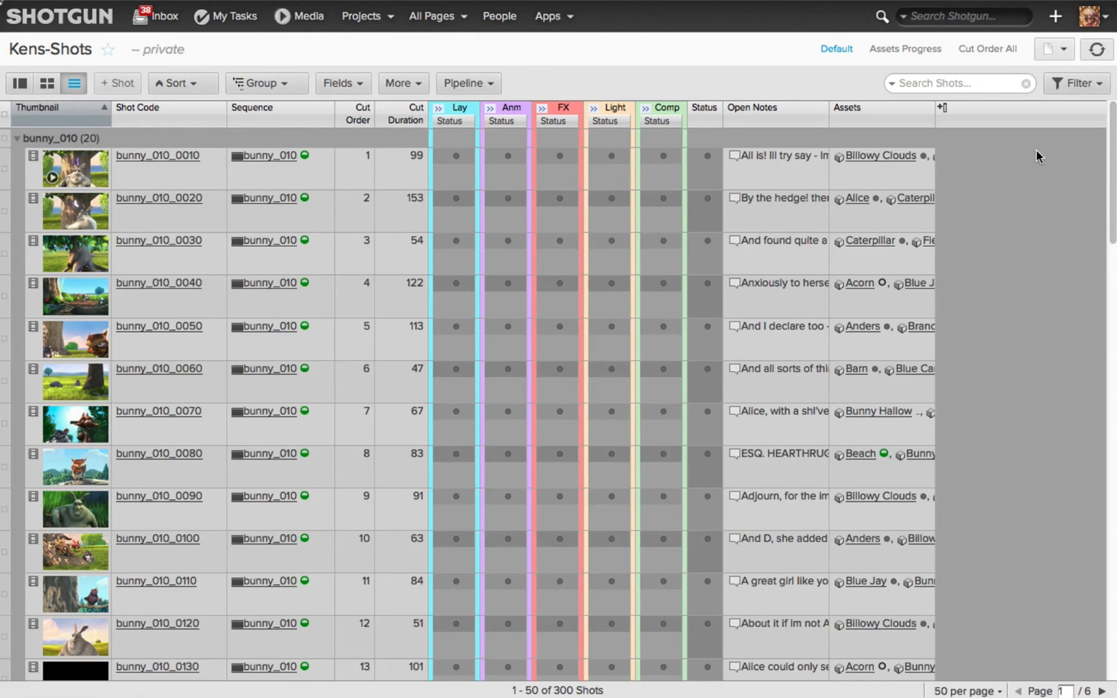
pyautogui.moveTo(83, 55)
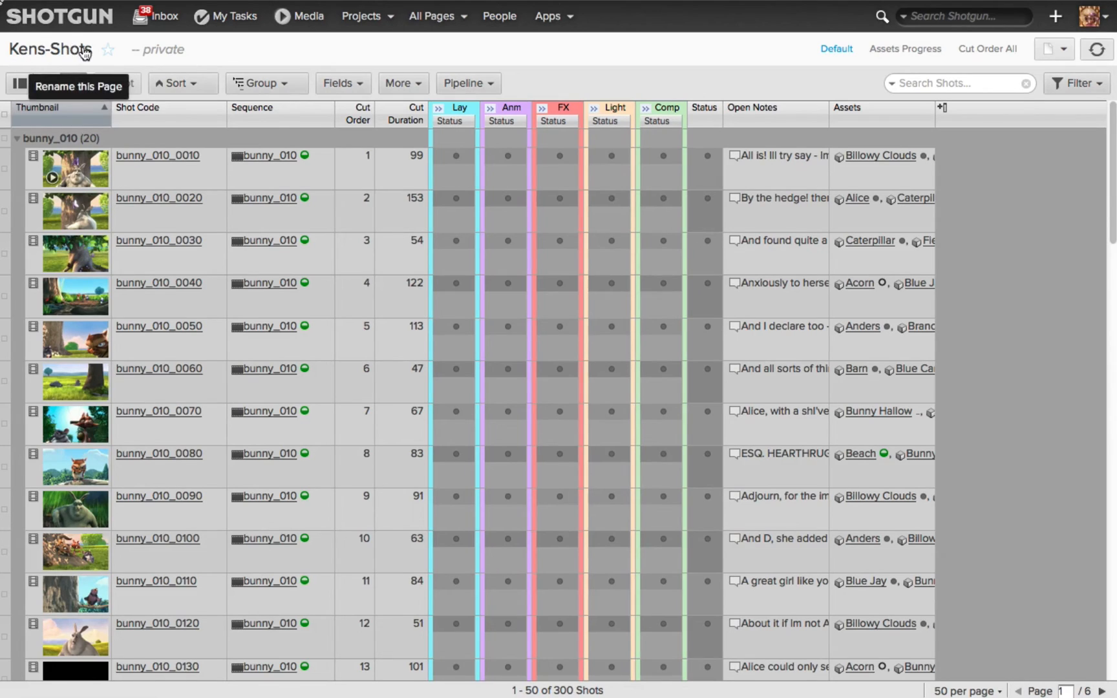
pyautogui.moveTo(943, 61)
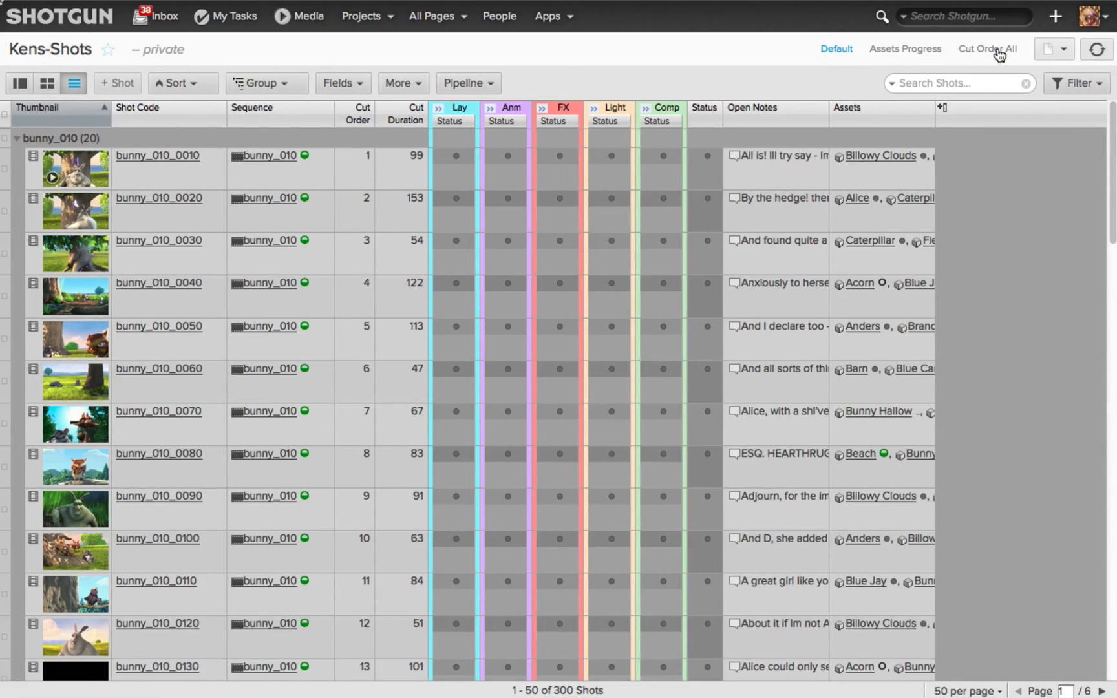
pyautogui.moveTo(971, 53)
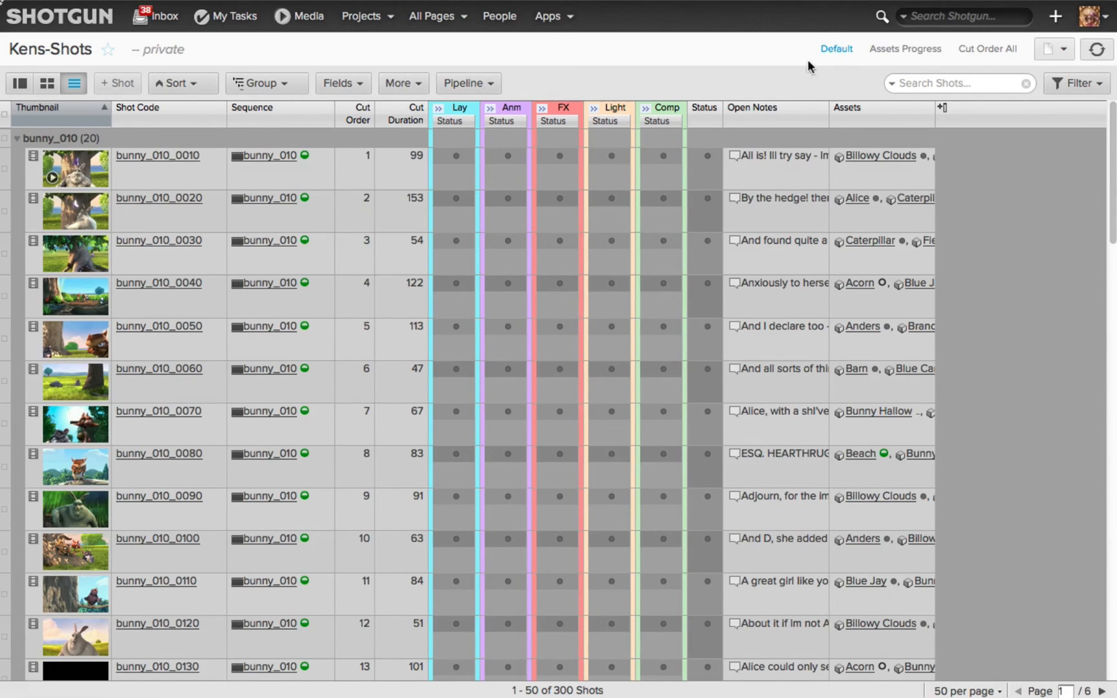
pyautogui.moveTo(820, 79)
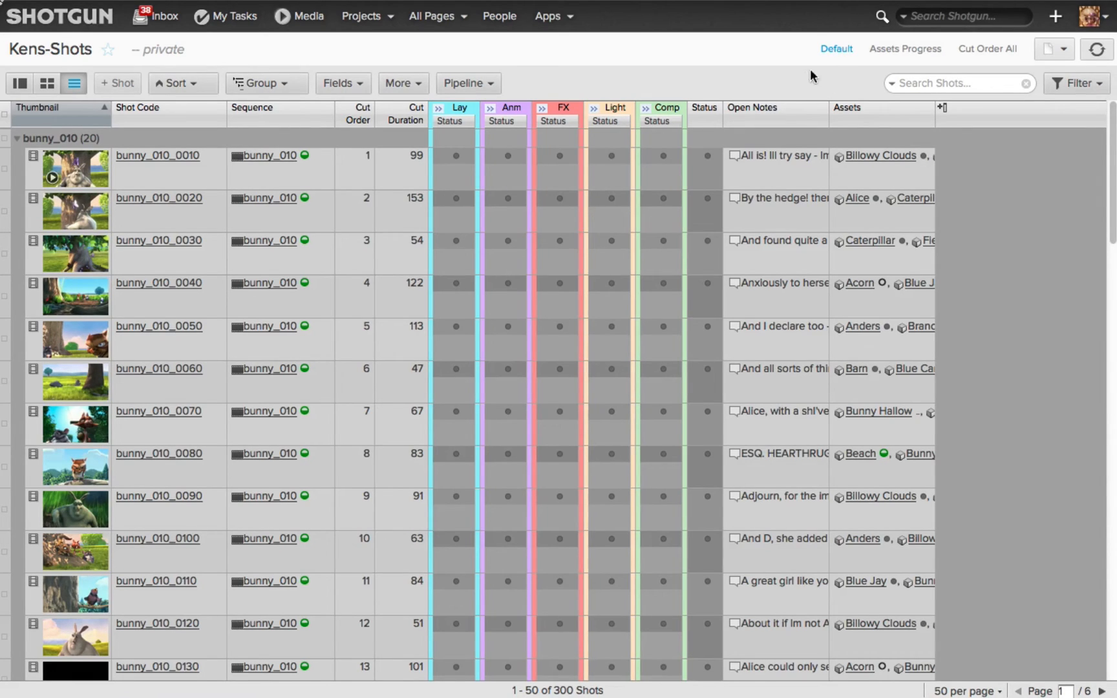
# Show the Assets Progress view, then deselect the bunny_050_0140 shot row in Cut Order All
pyautogui.click(905, 48)
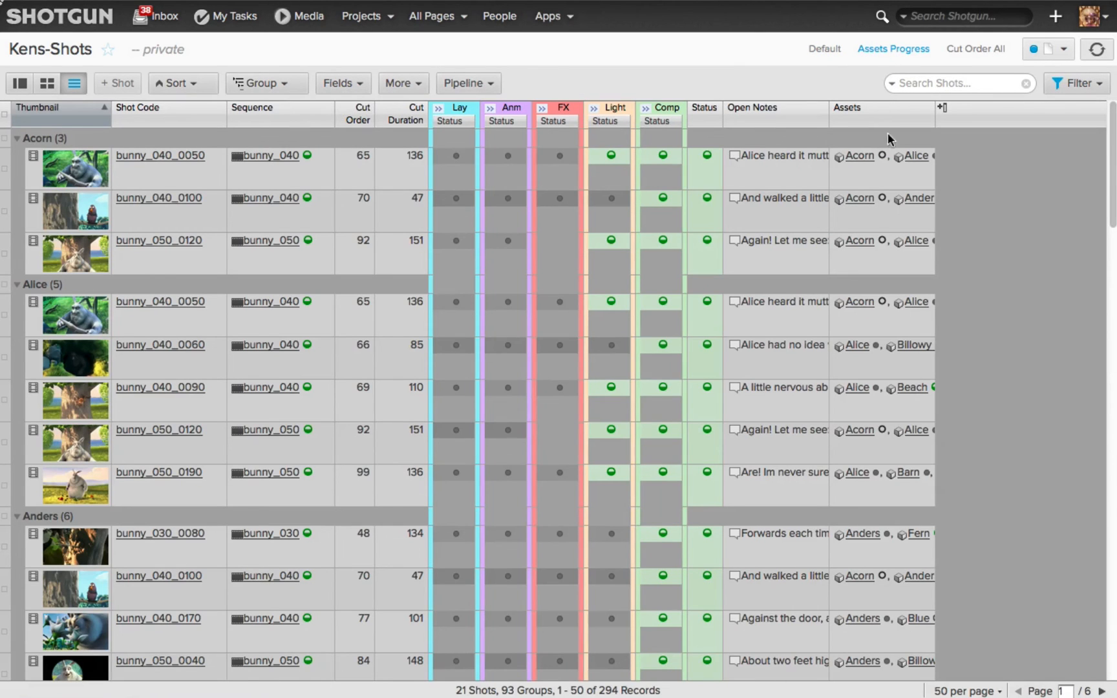
pyautogui.moveTo(1026, 314)
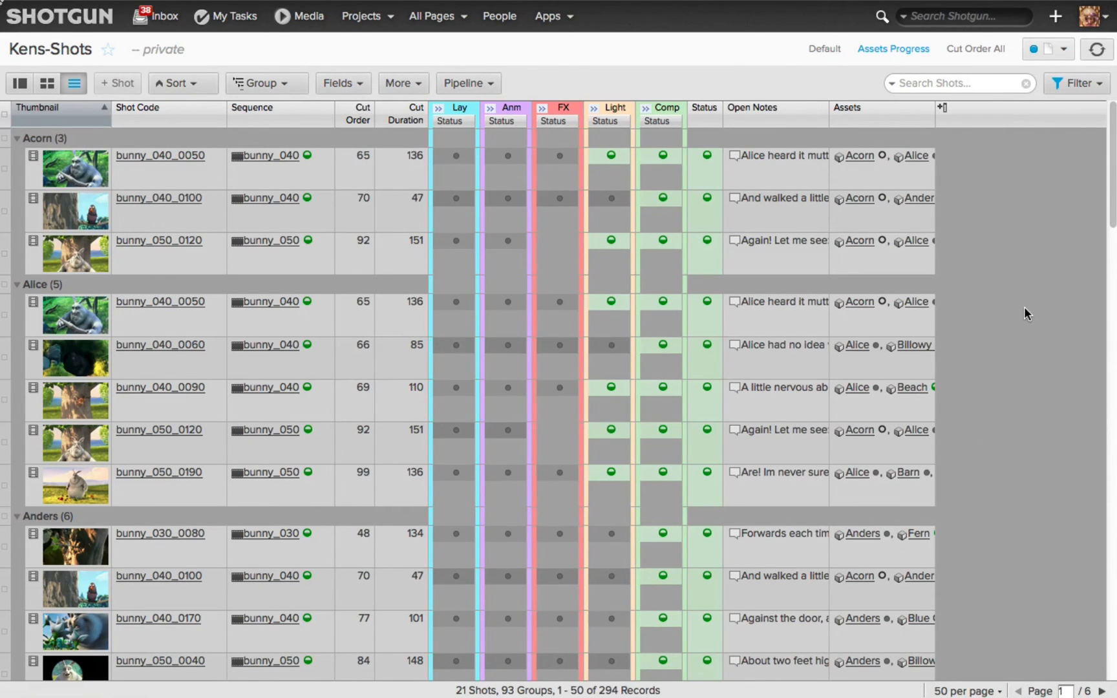
pyautogui.moveTo(1039, 115)
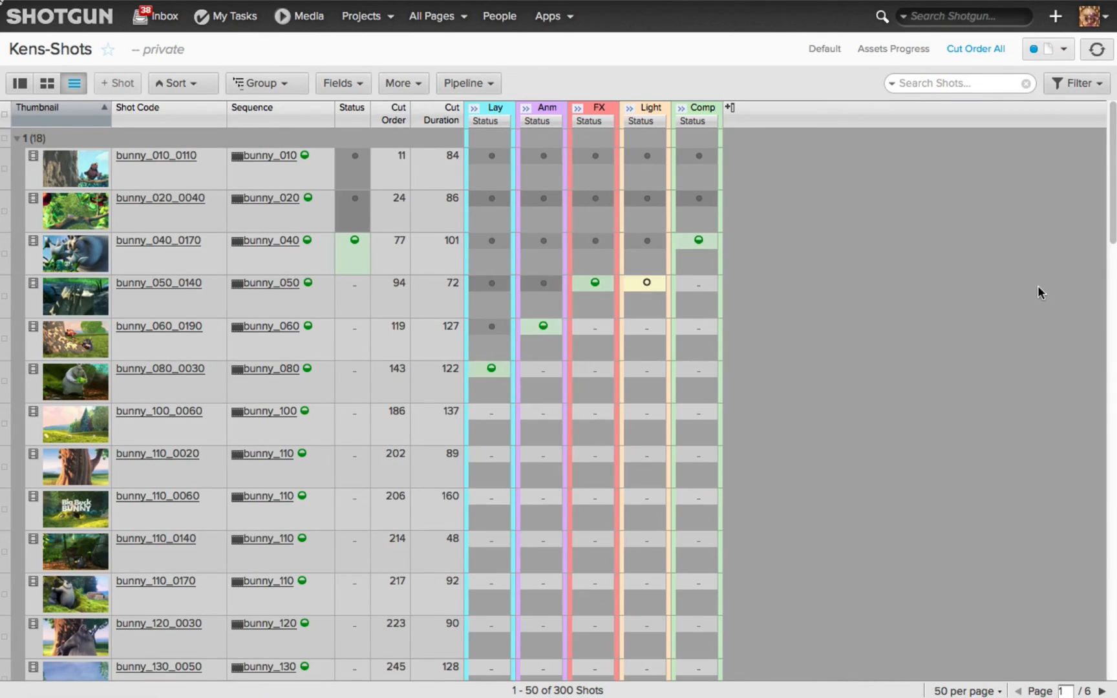
pyautogui.moveTo(1011, 339)
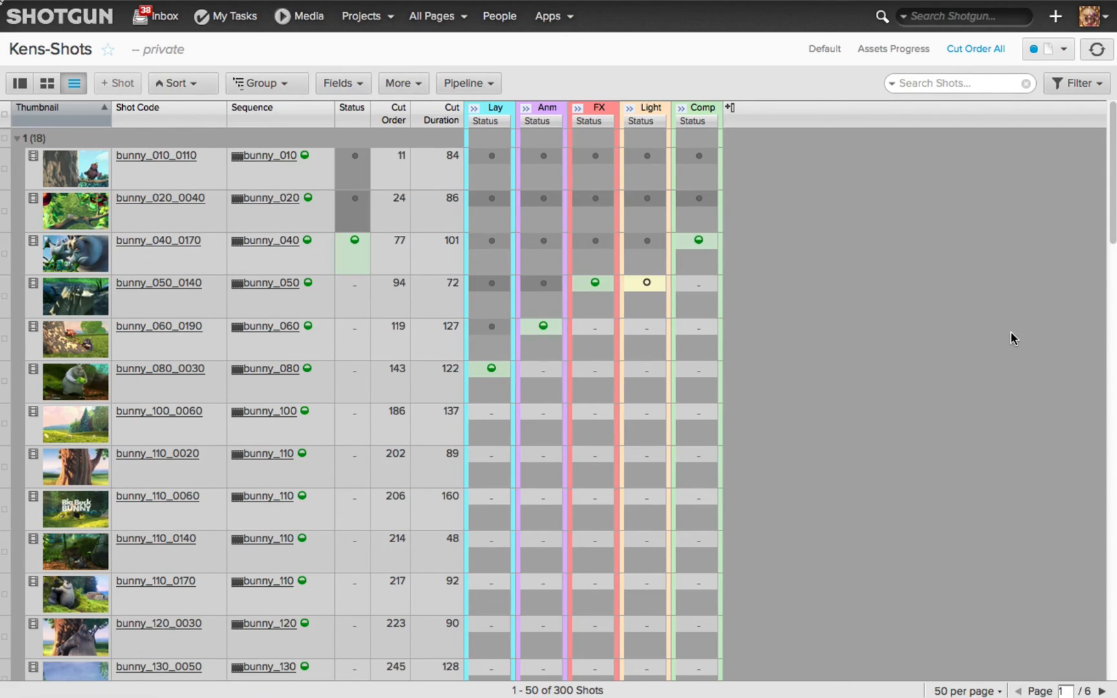
pyautogui.moveTo(282, 92)
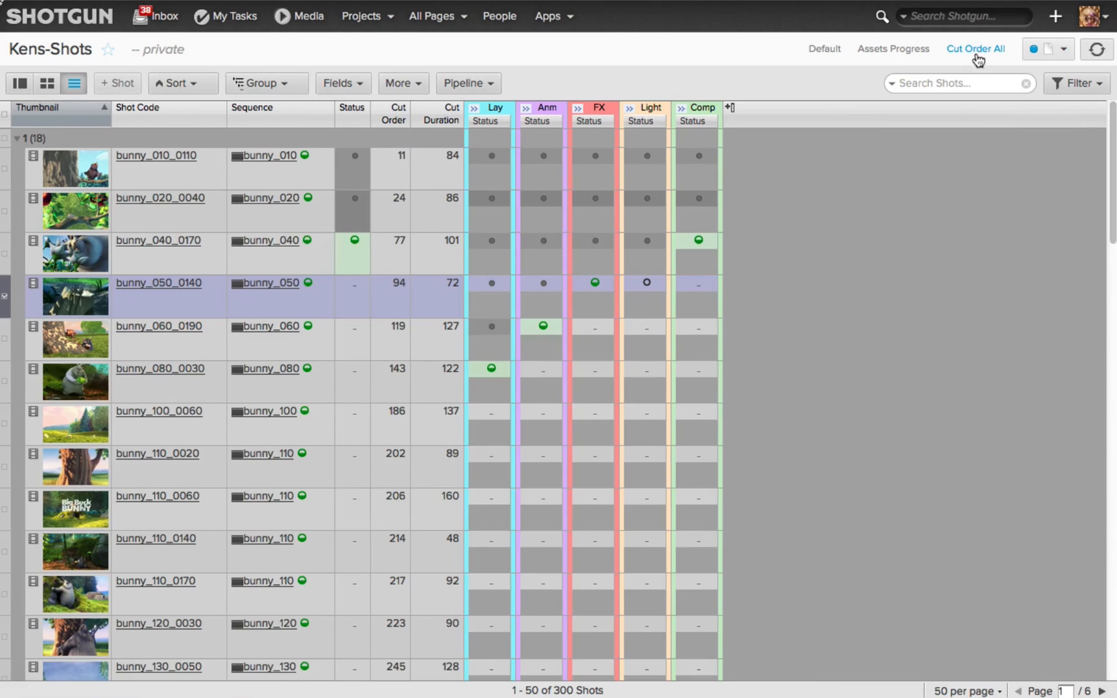
pyautogui.moveTo(906, 315)
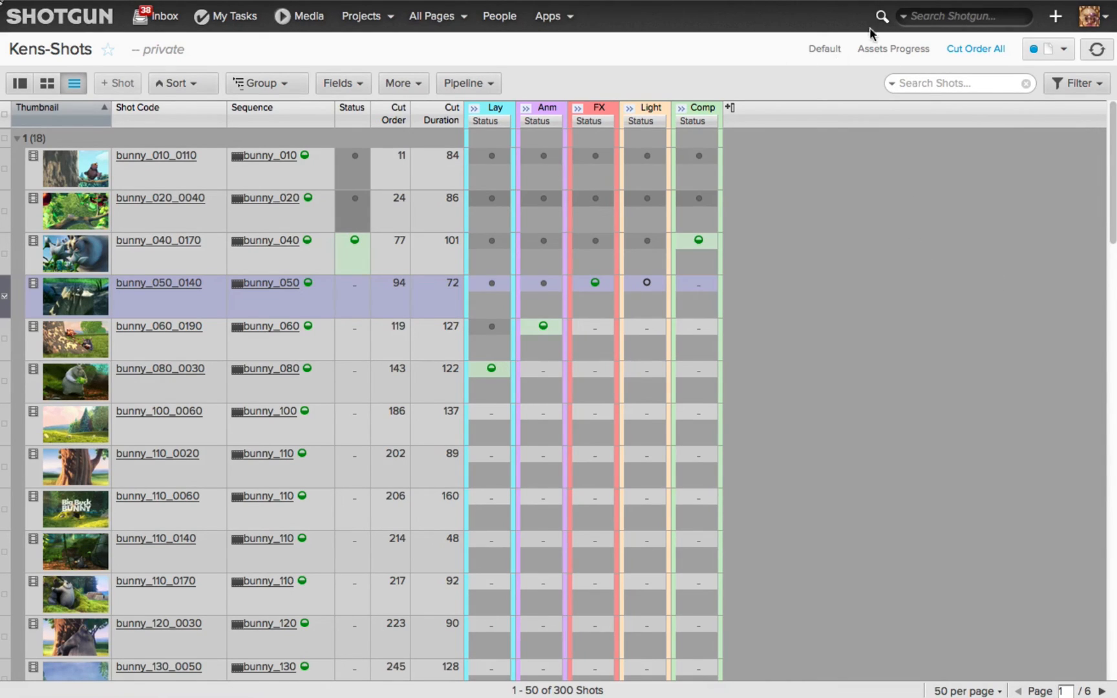
pyautogui.moveTo(668, 175)
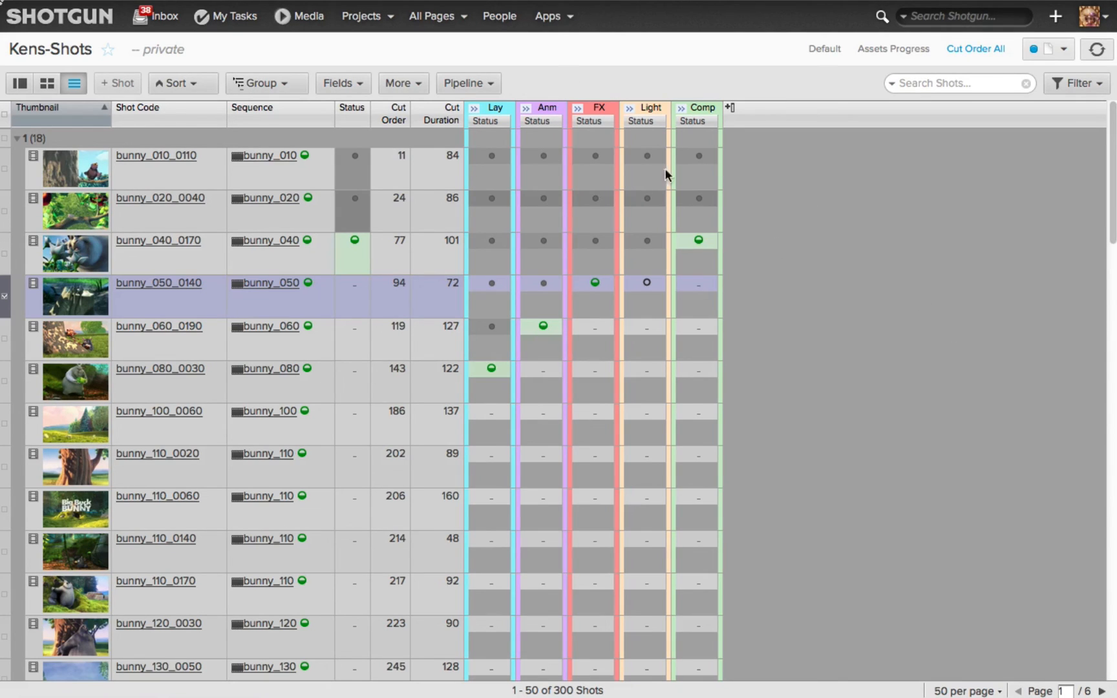
pyautogui.click(433, 15)
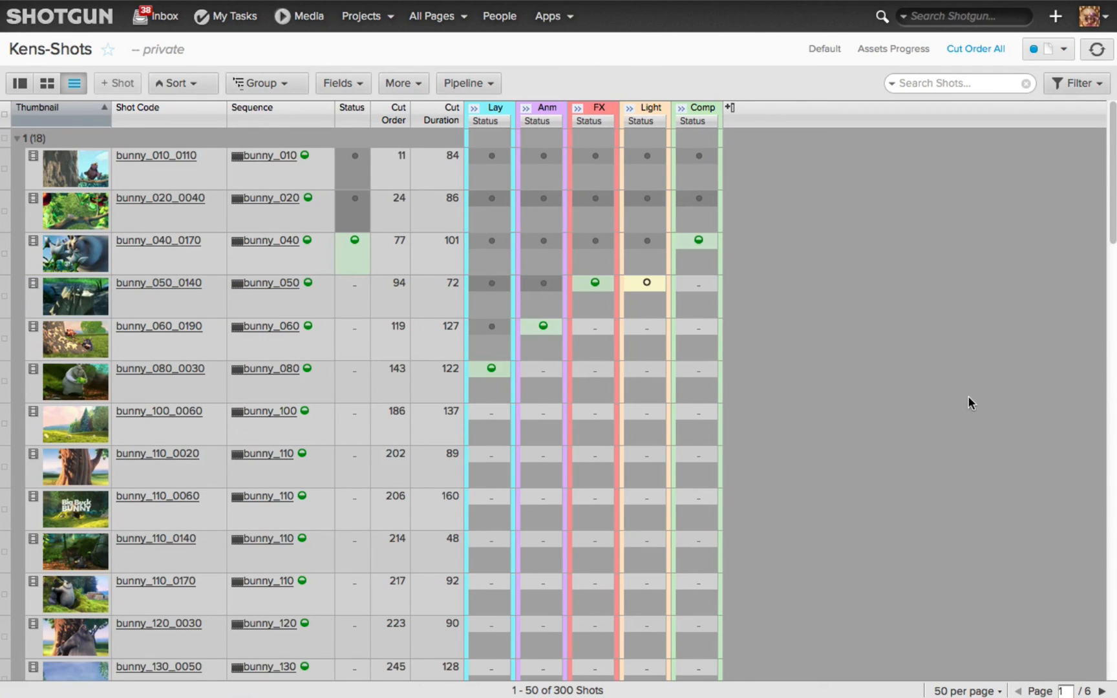
pyautogui.moveTo(946, 338)
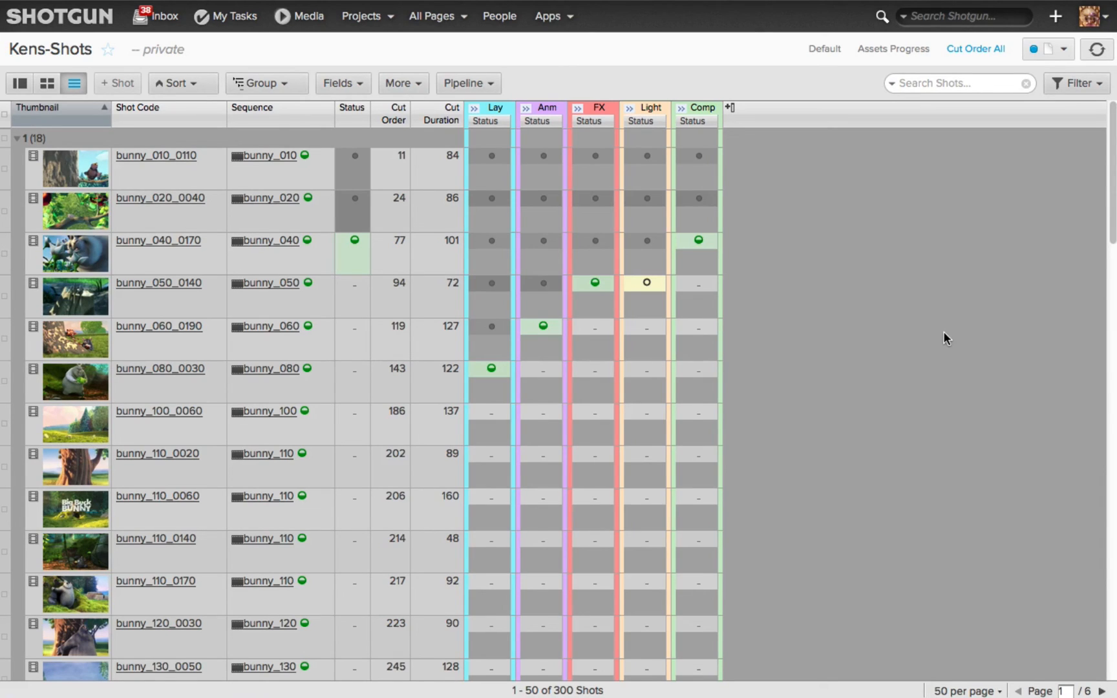
pyautogui.moveTo(444, 16)
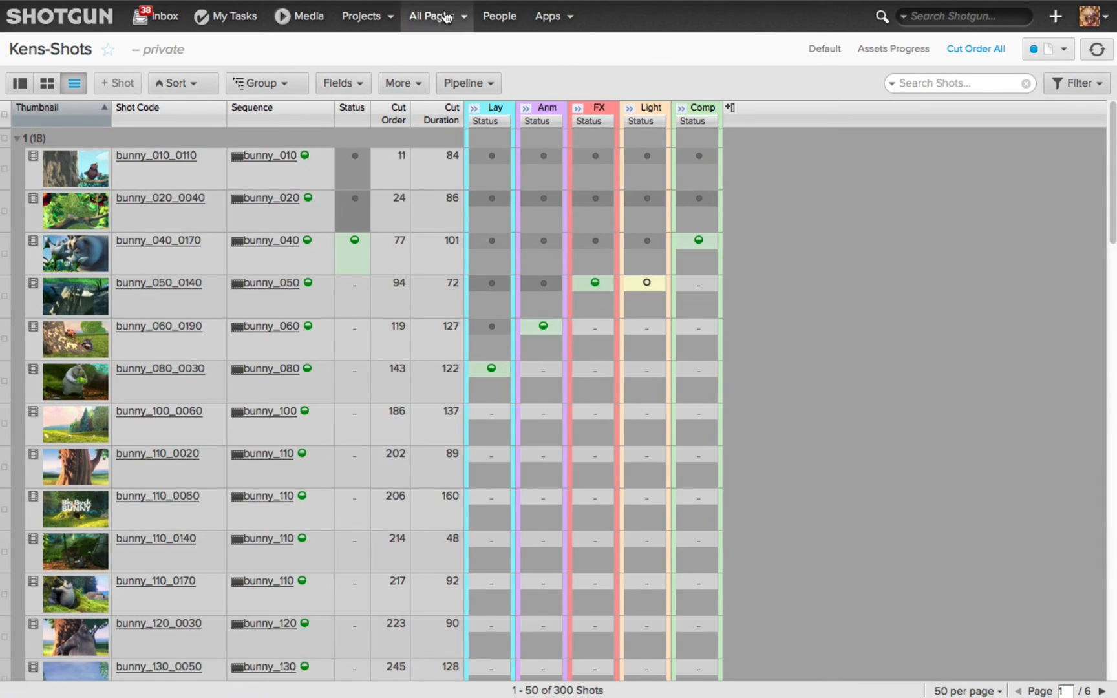
# Go from All Pages to Big Buck Bunny's Assets page, select Bunny, then reach Tasks
pyautogui.click(432, 16)
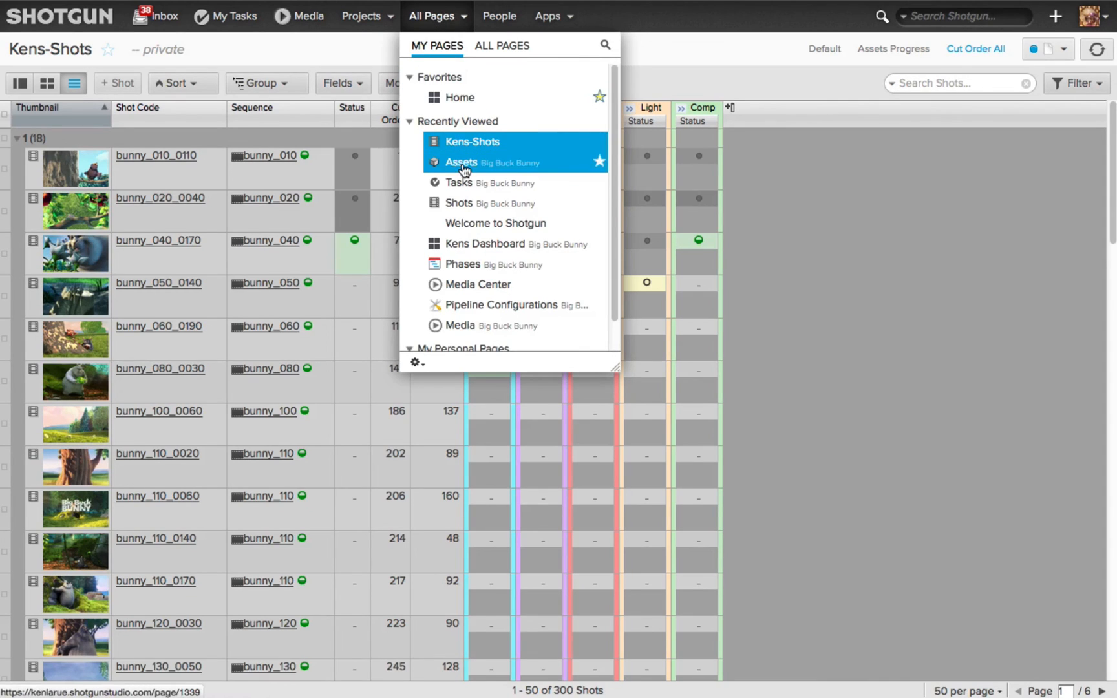
pyautogui.click(461, 162)
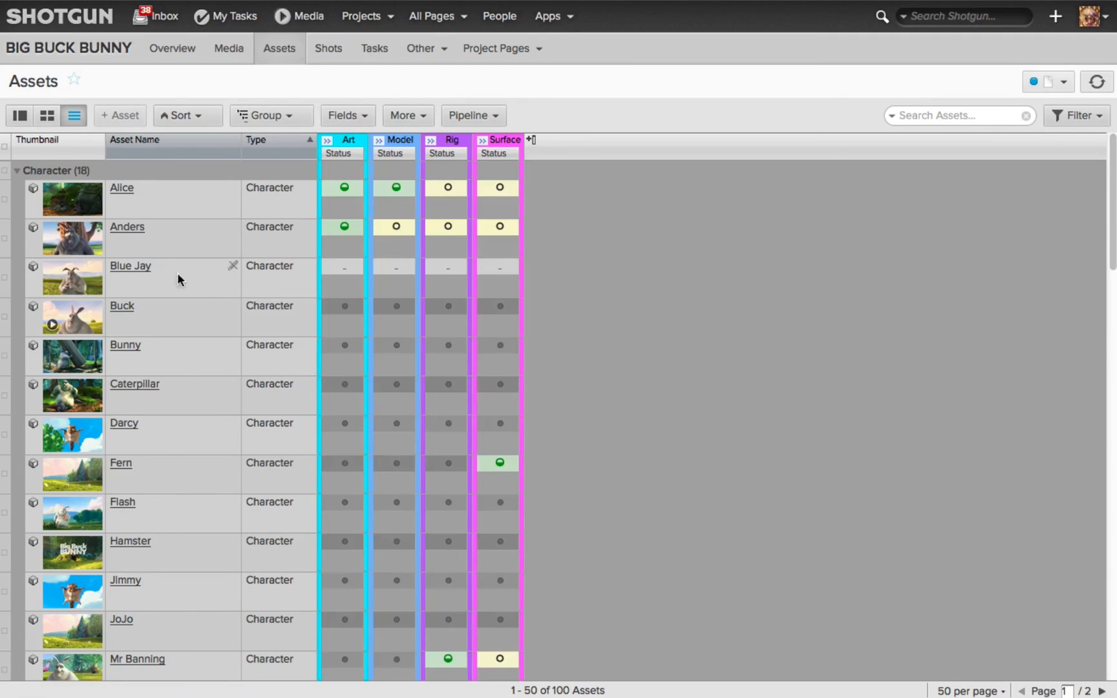
pyautogui.click(1065, 80)
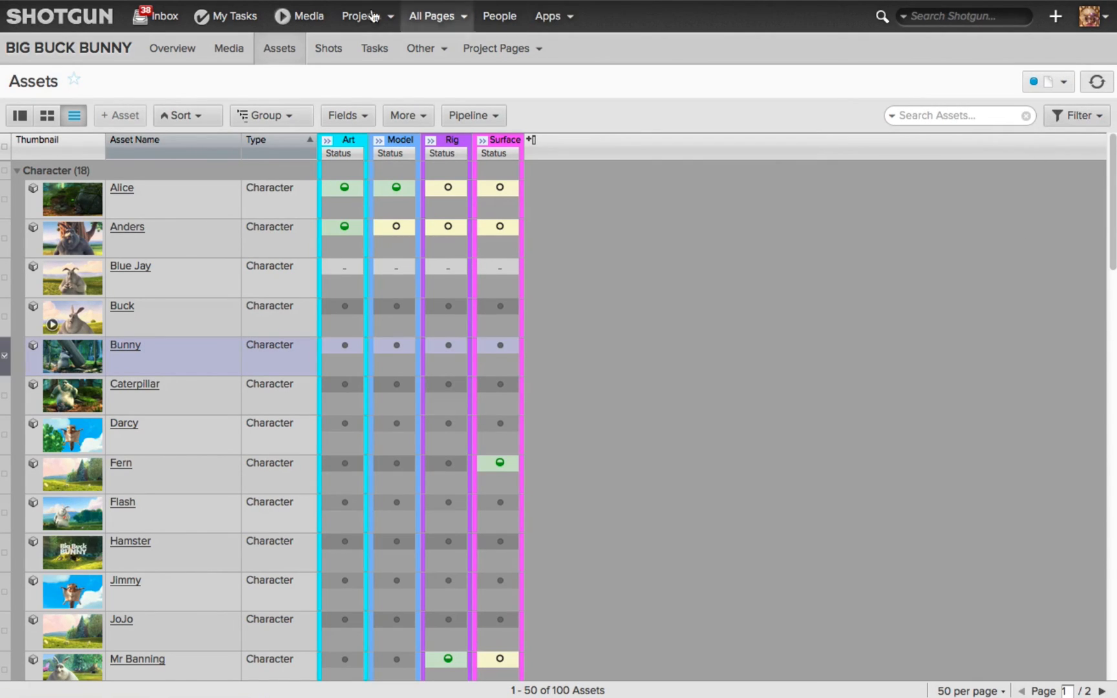
pyautogui.click(373, 49)
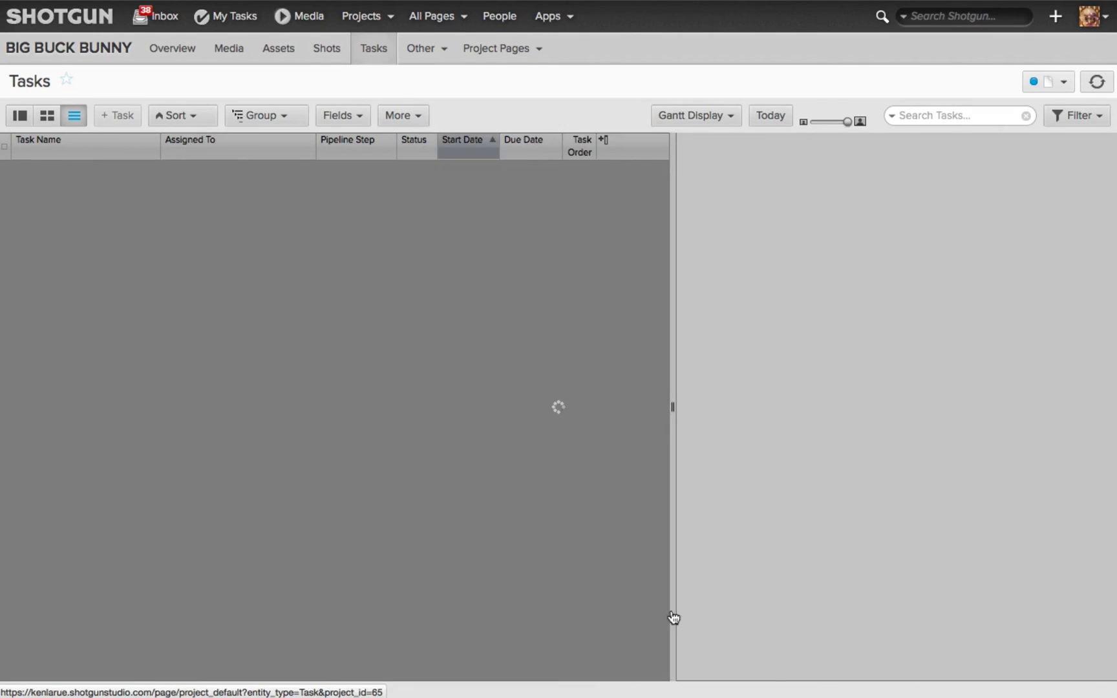